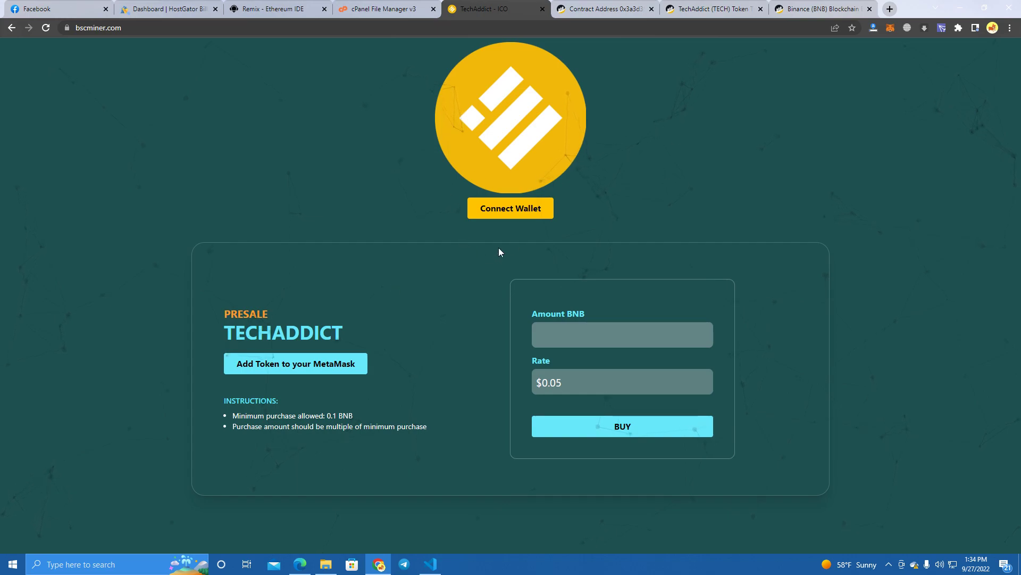
# Reload the presale page, add the TECH token and highlight the minimum purchase instruction
pyautogui.click(45, 28)
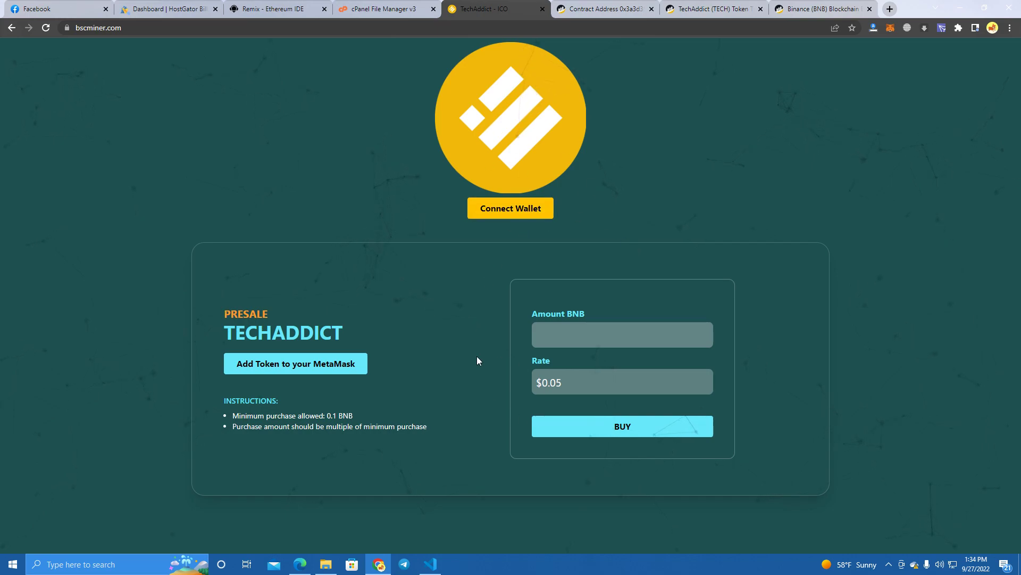
pyautogui.scroll(-3)
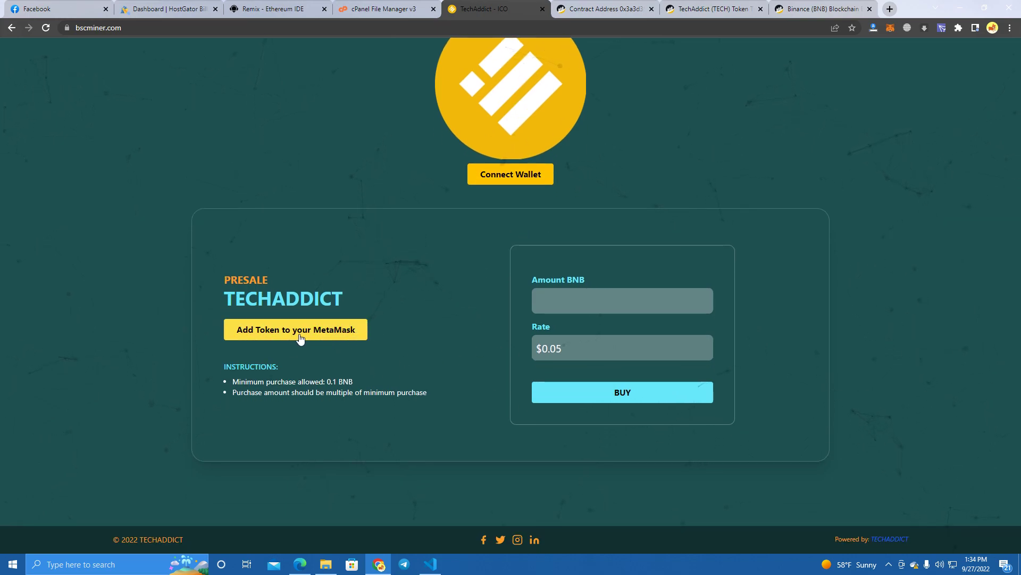
pyautogui.click(295, 329)
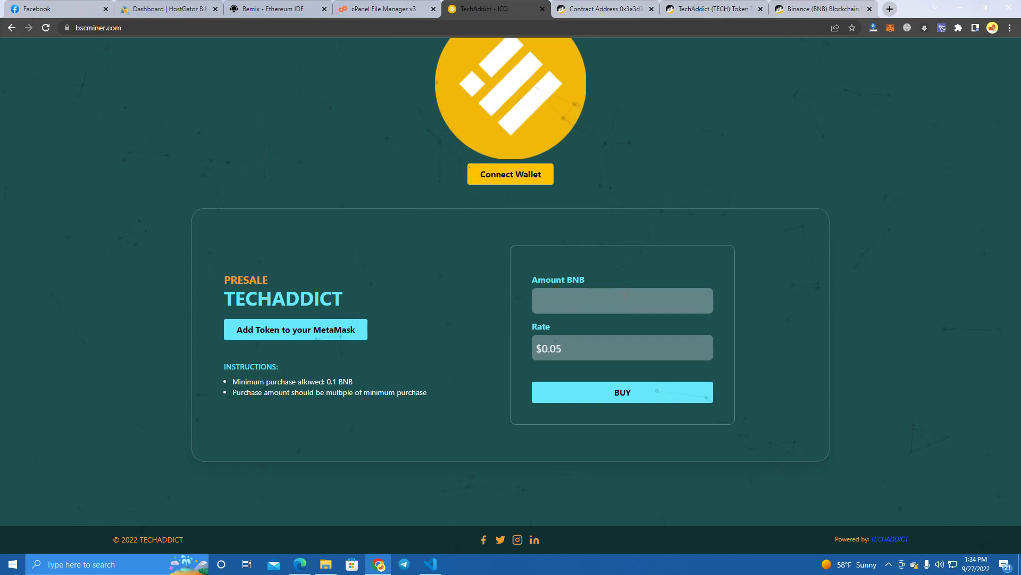
pyautogui.doubleClick(247, 381)
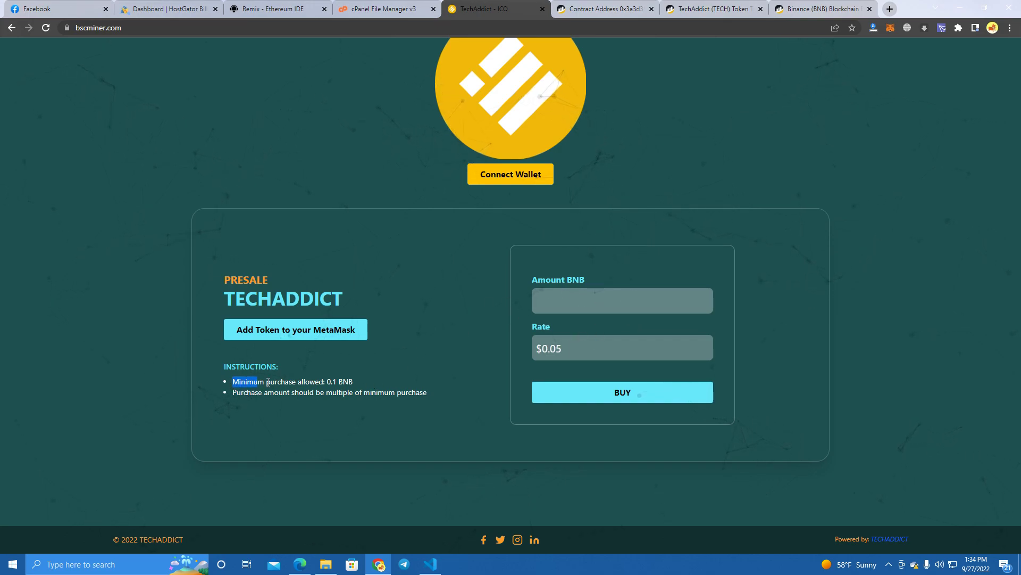
pyautogui.moveTo(233, 381); pyautogui.dragTo(352, 380)
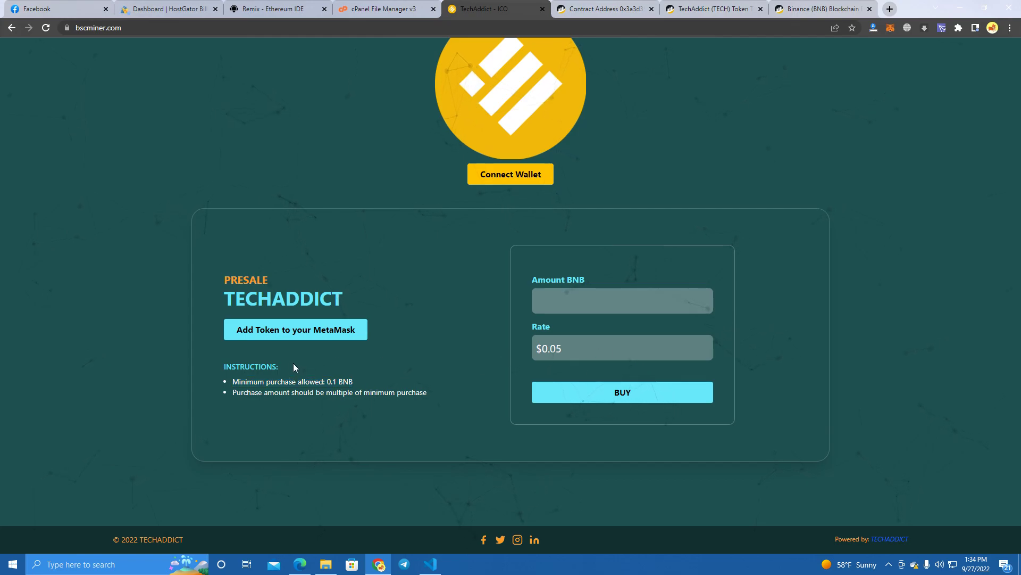
# Inspect the presale page's HTML in DevTools, then go to the Remix IDE tab
pyautogui.rightClick(293, 366)
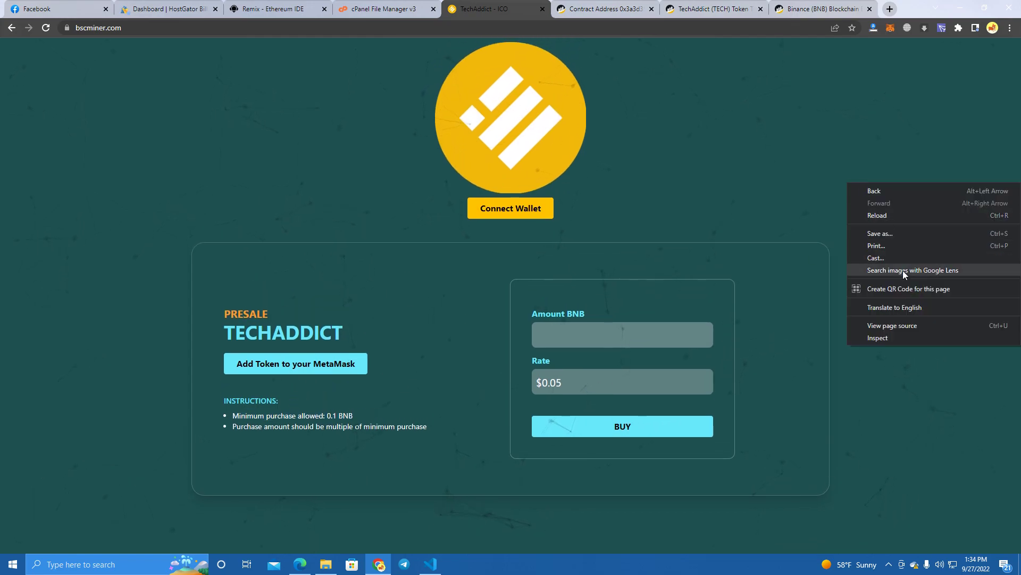
pyautogui.click(878, 338)
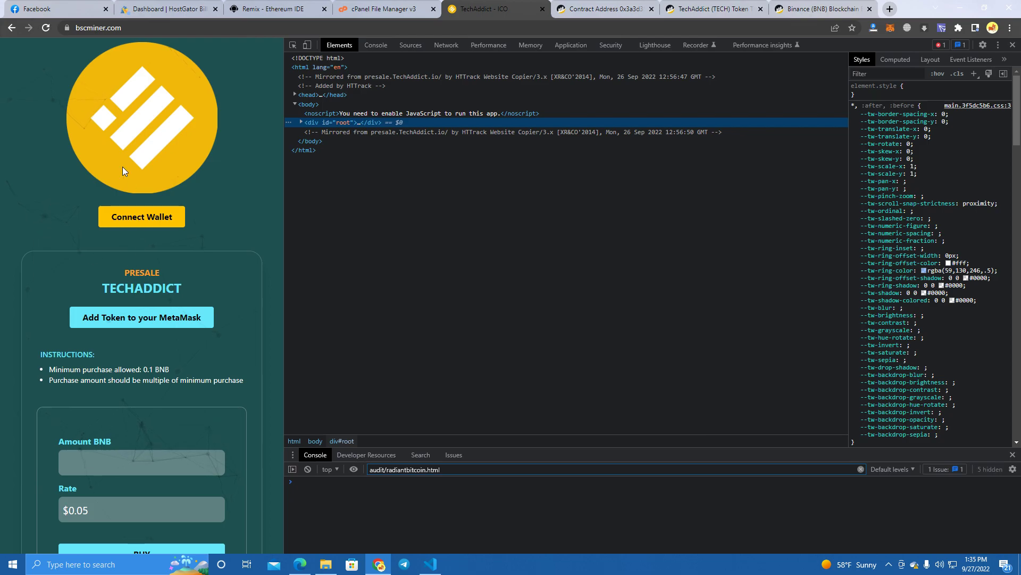
pyautogui.scroll(-3)
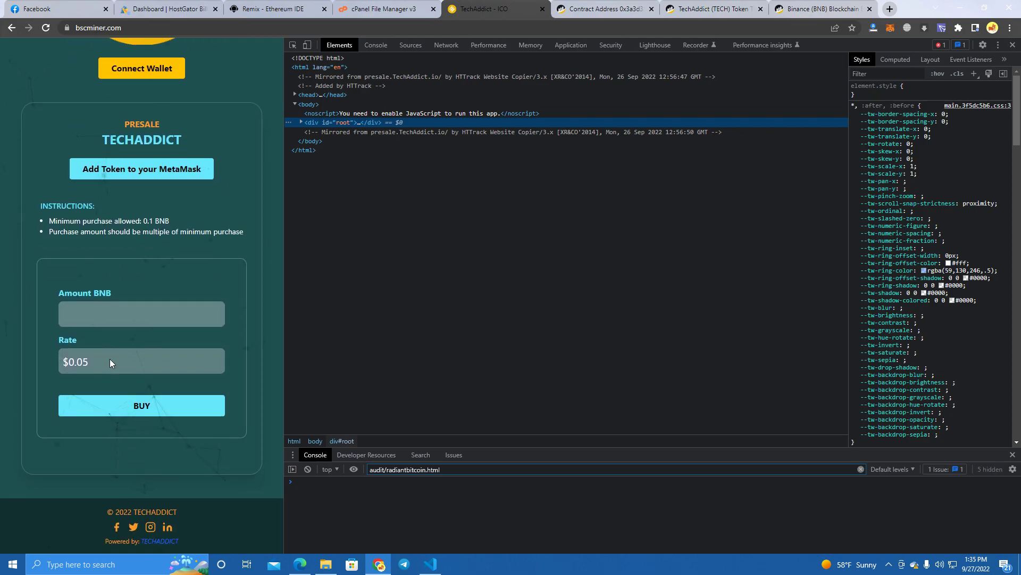
pyautogui.moveTo(184, 264)
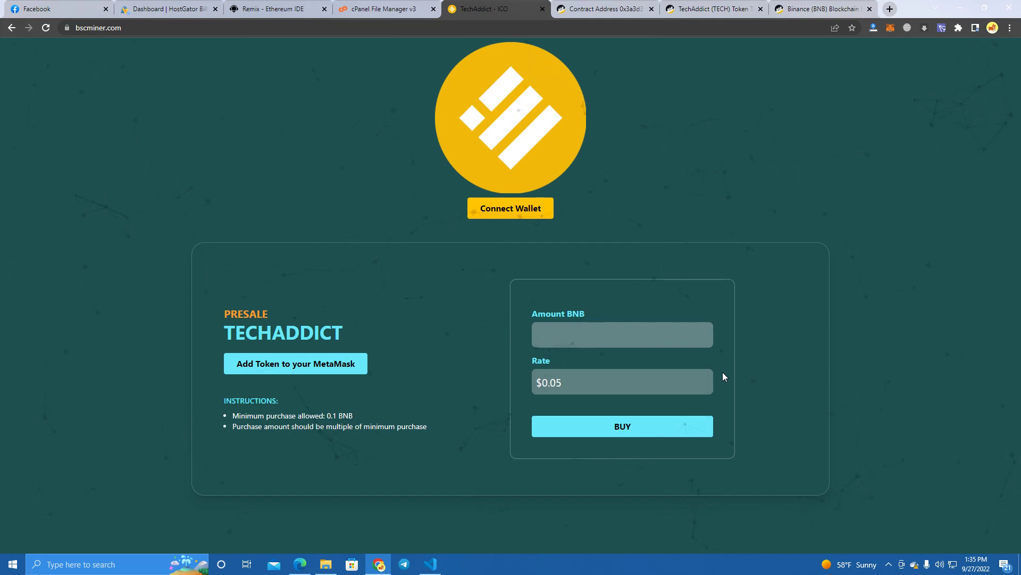
pyautogui.moveTo(490, 186)
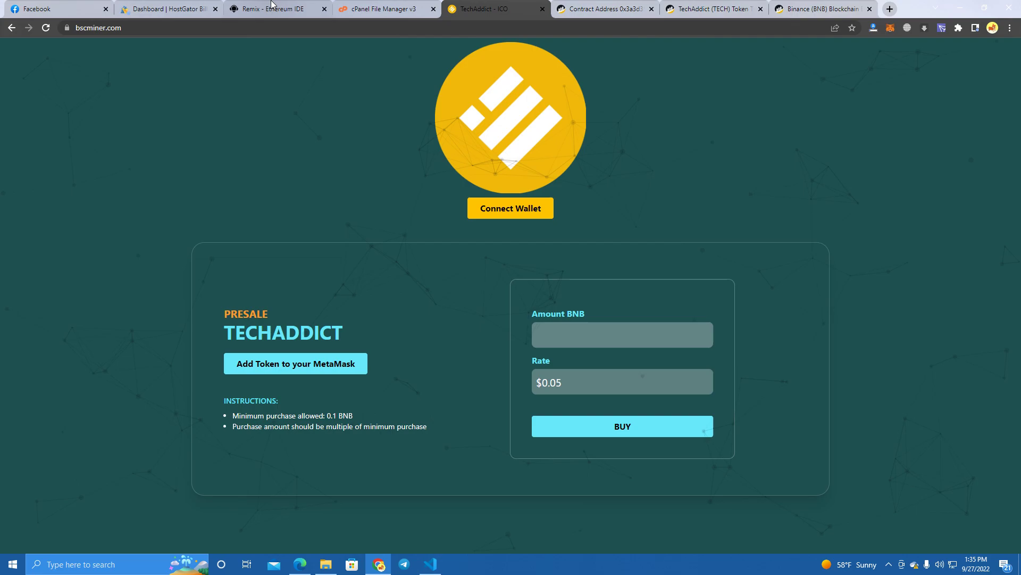
pyautogui.click(602, 8)
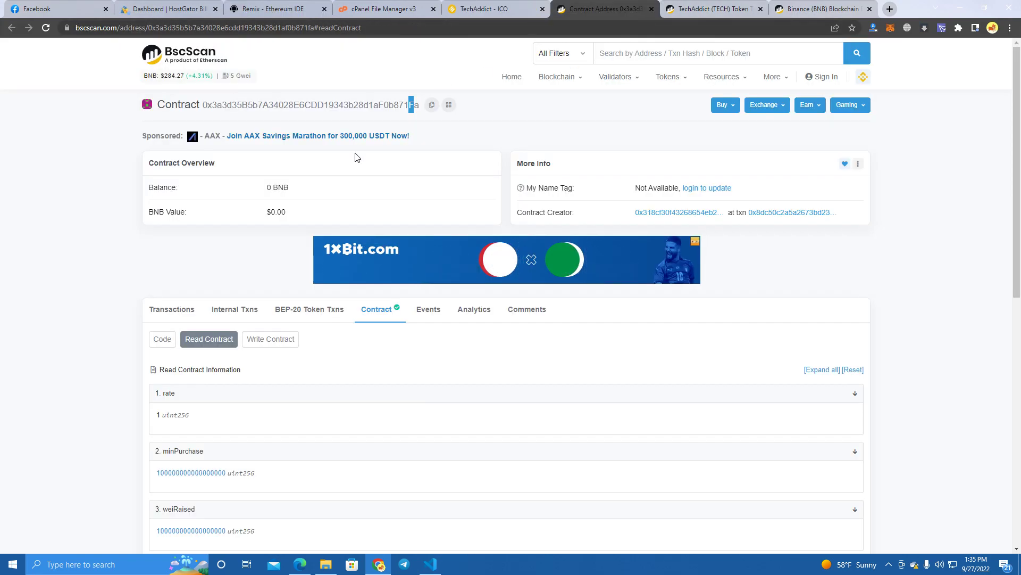
pyautogui.click(273, 9)
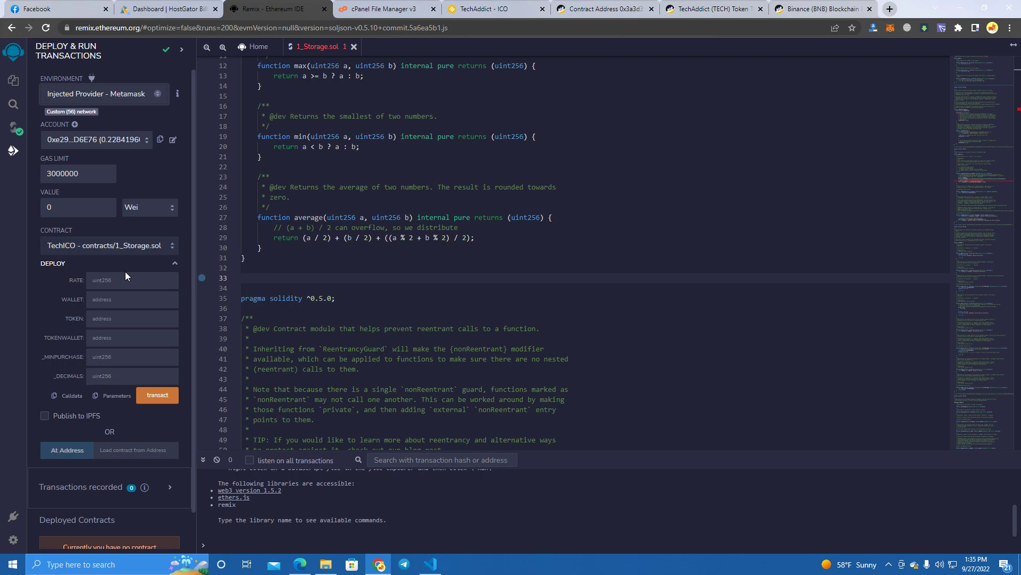
# Enter rate 1 in the TechICO deploy form, leaving wallet and token wallet empty
pyautogui.click(131, 279)
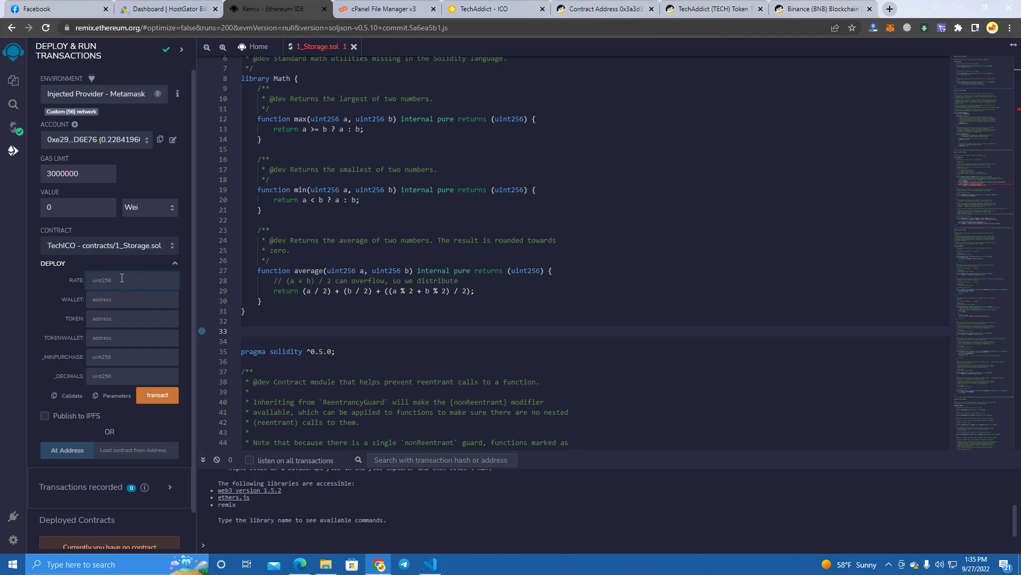
pyautogui.click(130, 279)
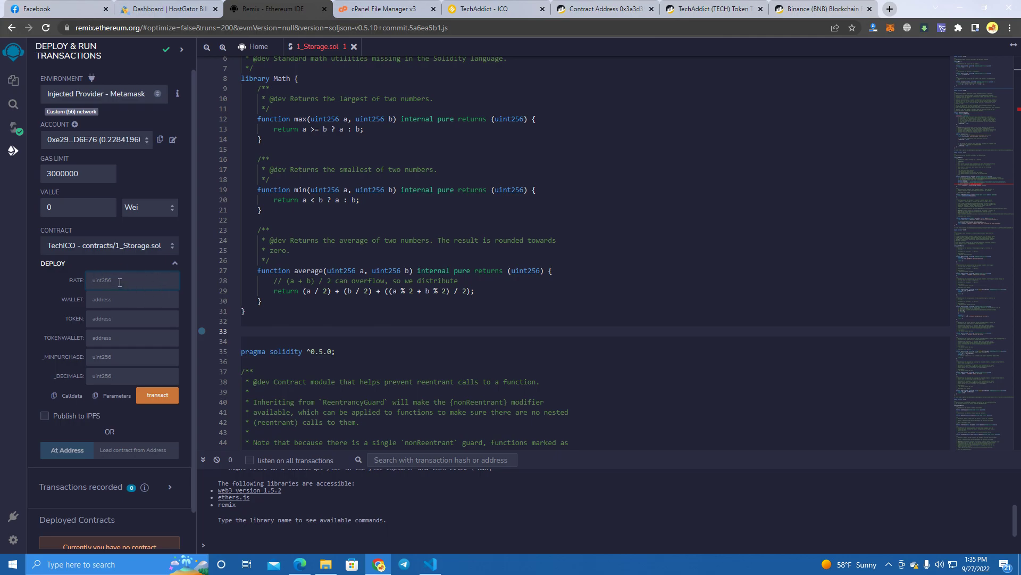
pyautogui.moveTo(165, 314)
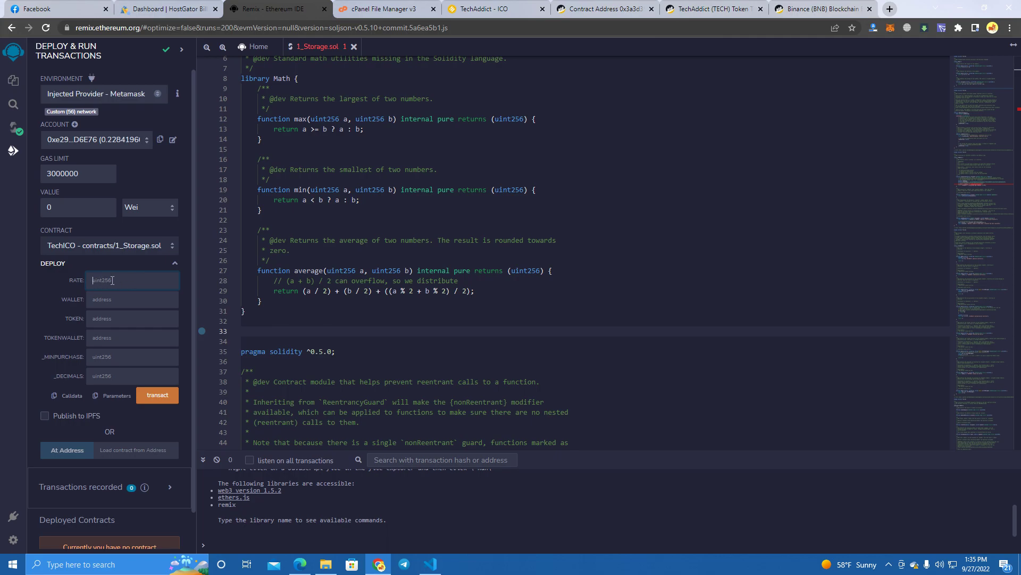
pyautogui.write('1')
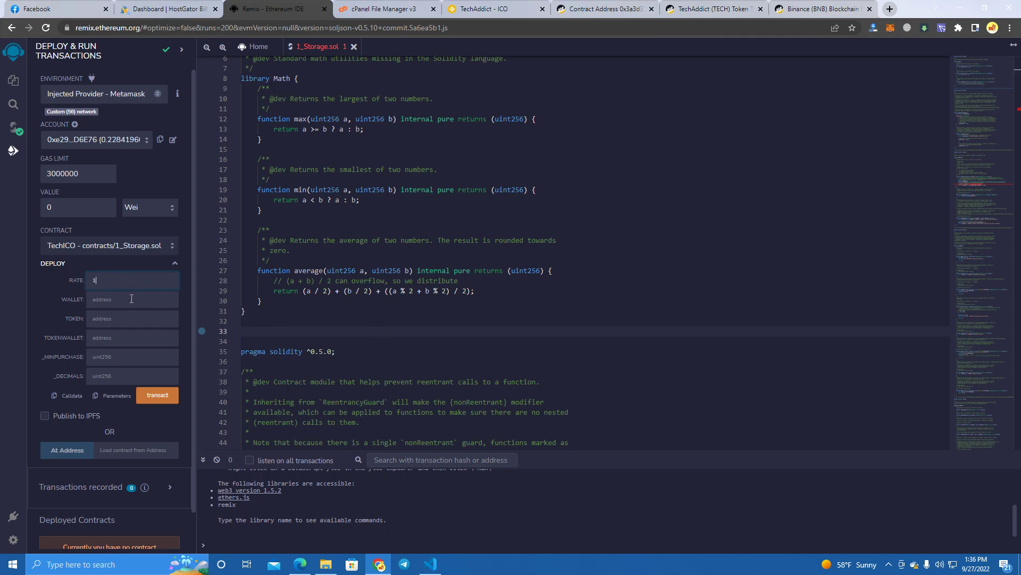
pyautogui.click(130, 299)
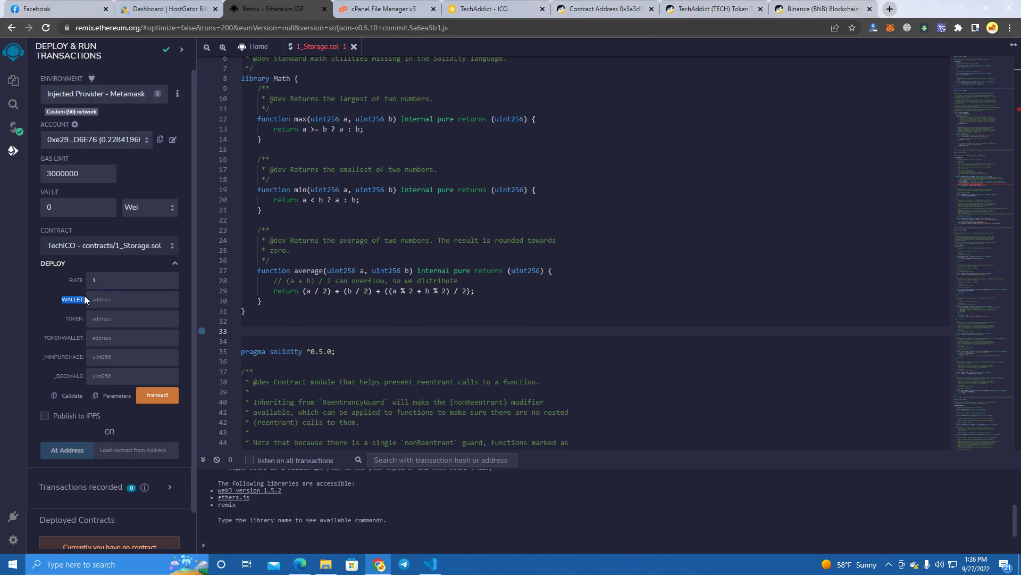
pyautogui.click(130, 299)
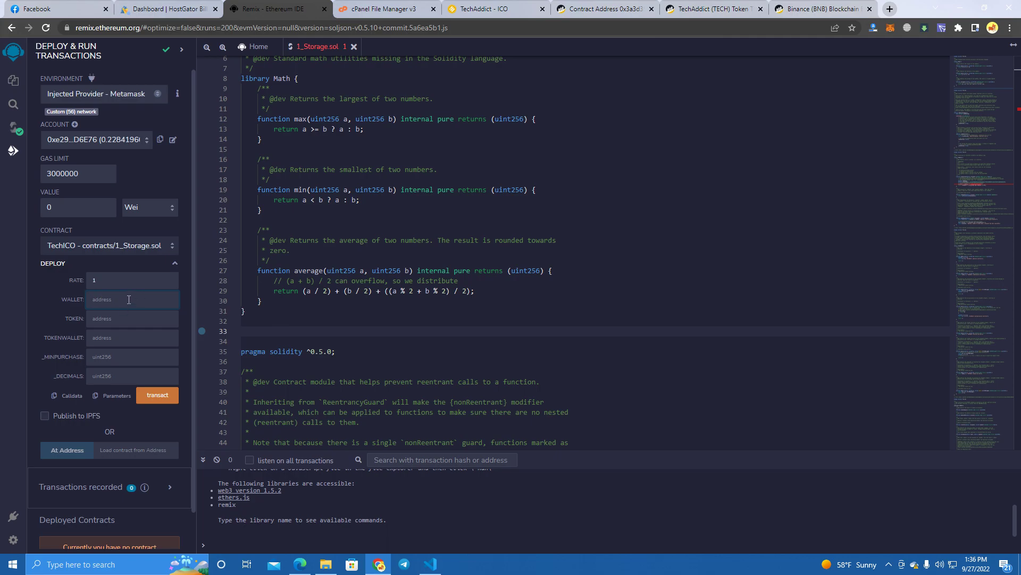
pyautogui.moveTo(107, 340)
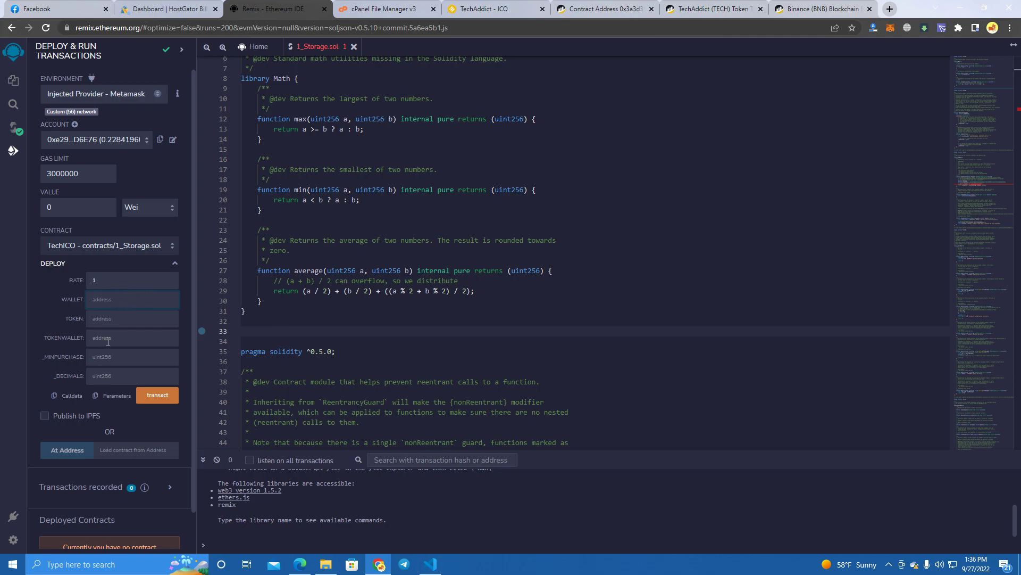
pyautogui.click(133, 337)
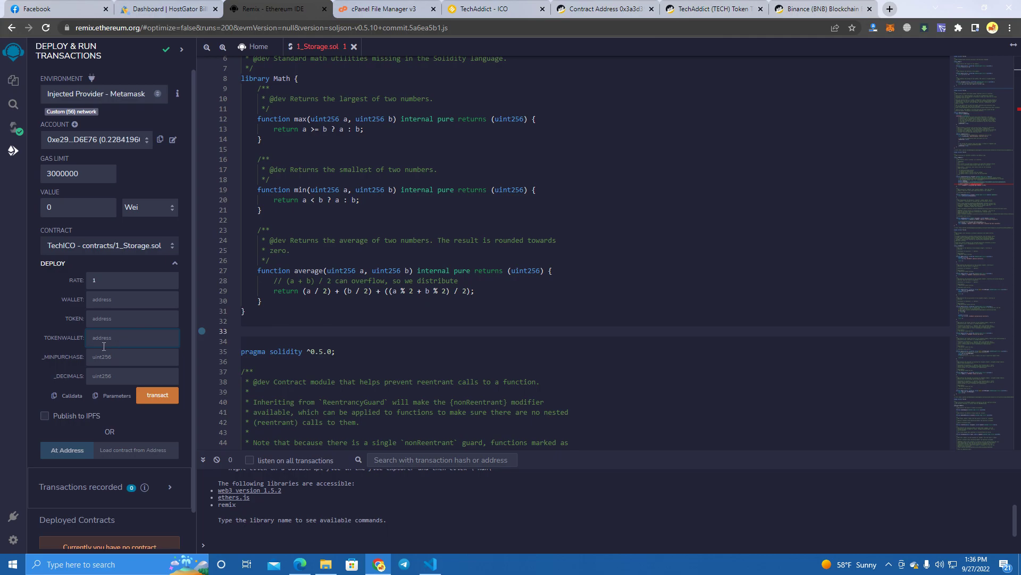
pyautogui.moveTo(140, 337)
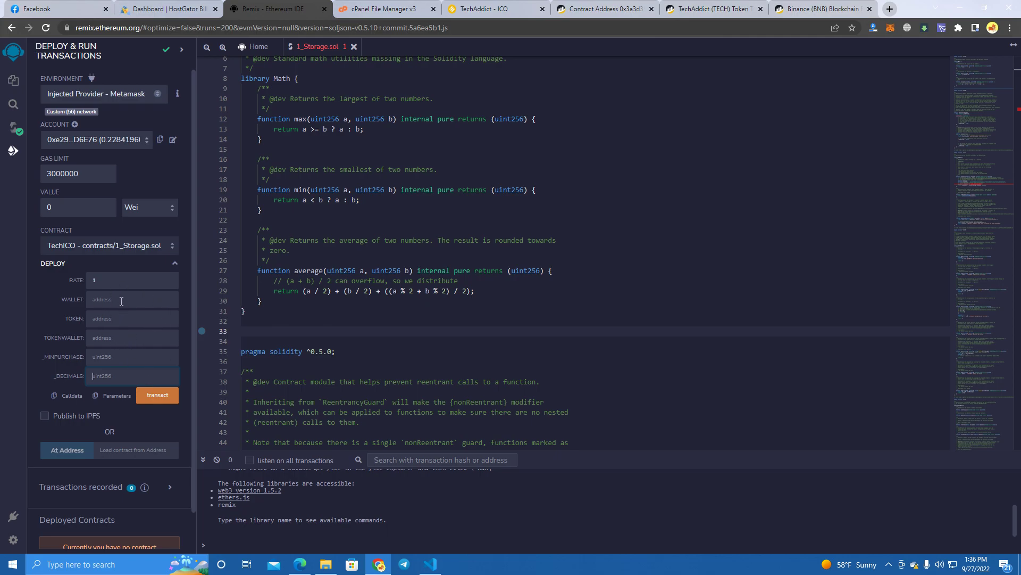
pyautogui.moveTo(164, 311)
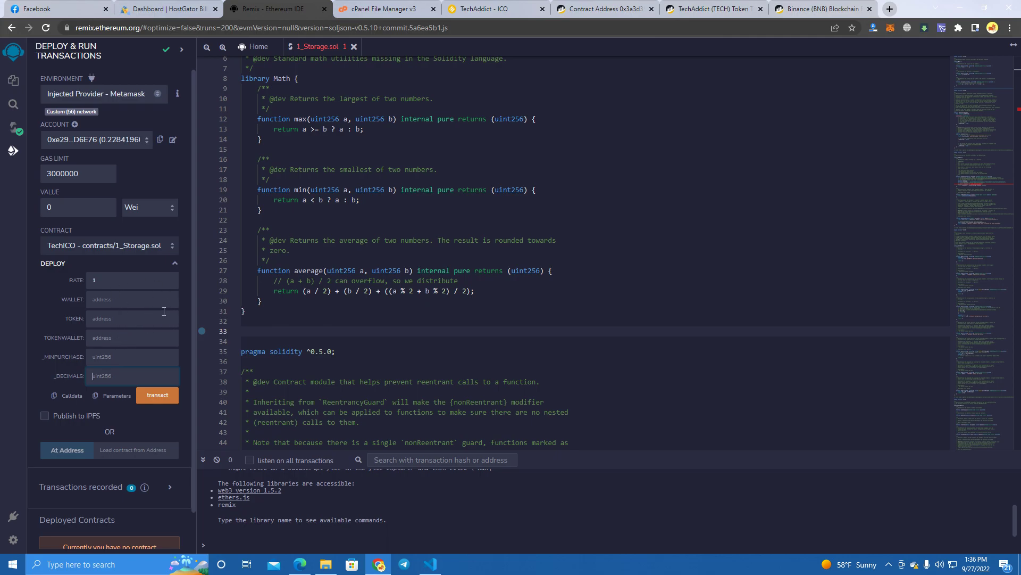
pyautogui.moveTo(108, 339)
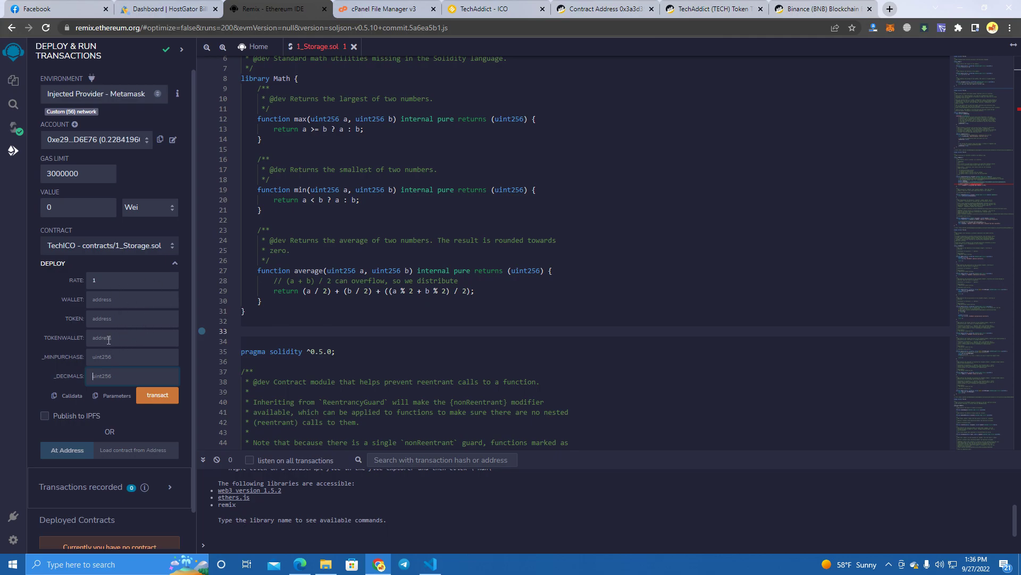
pyautogui.click(131, 337)
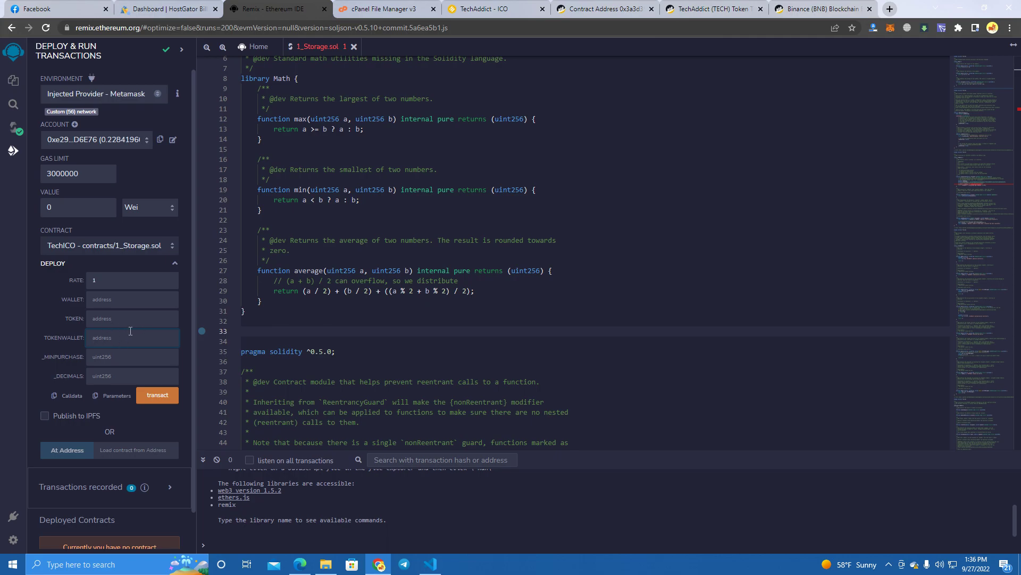
pyautogui.moveTo(117, 334)
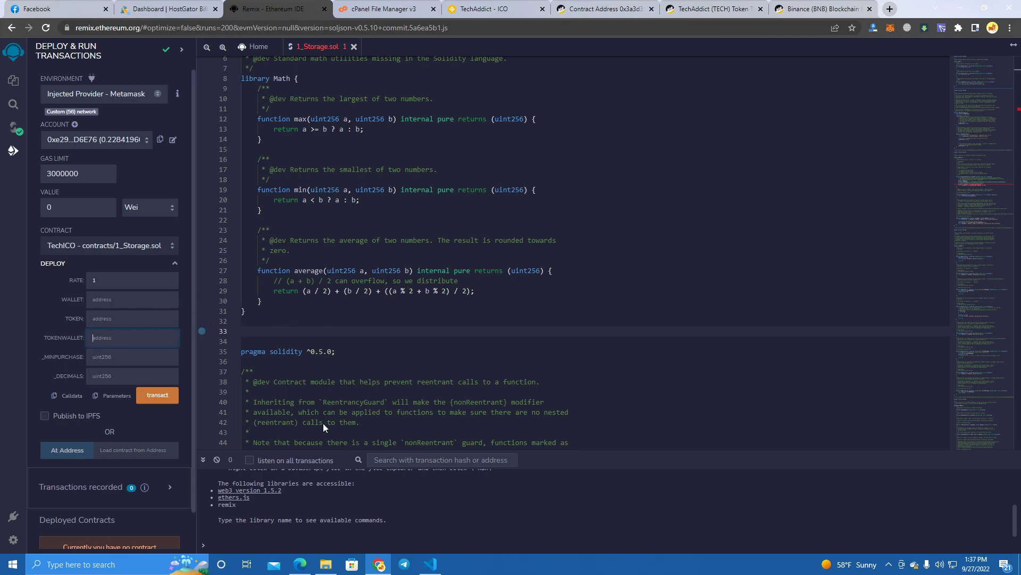
pyautogui.click(491, 8)
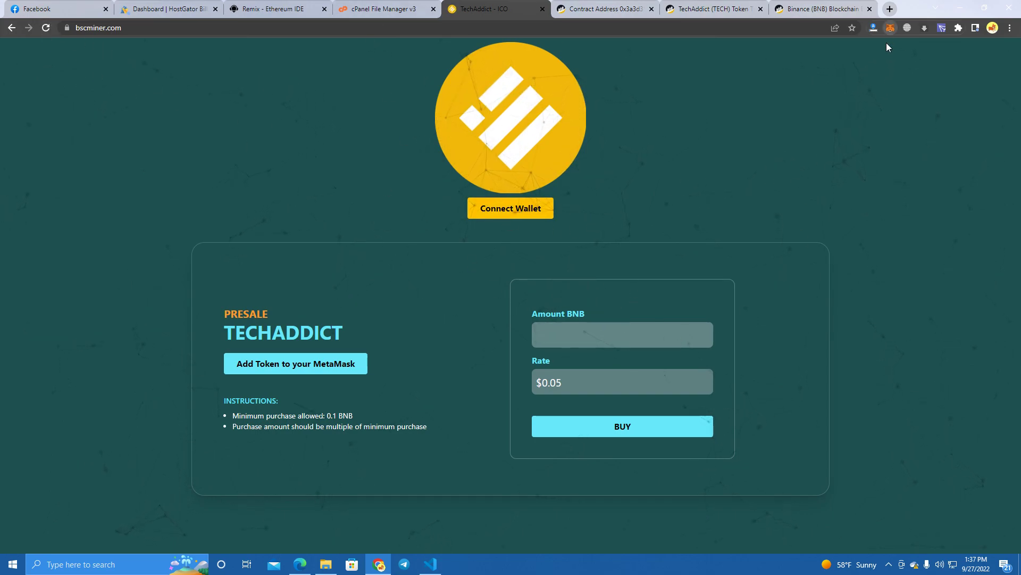
# Check MetaMask's 0.2284 BNB balance and Buy Tokens activity, then go to BscScan
pyautogui.click(890, 27)
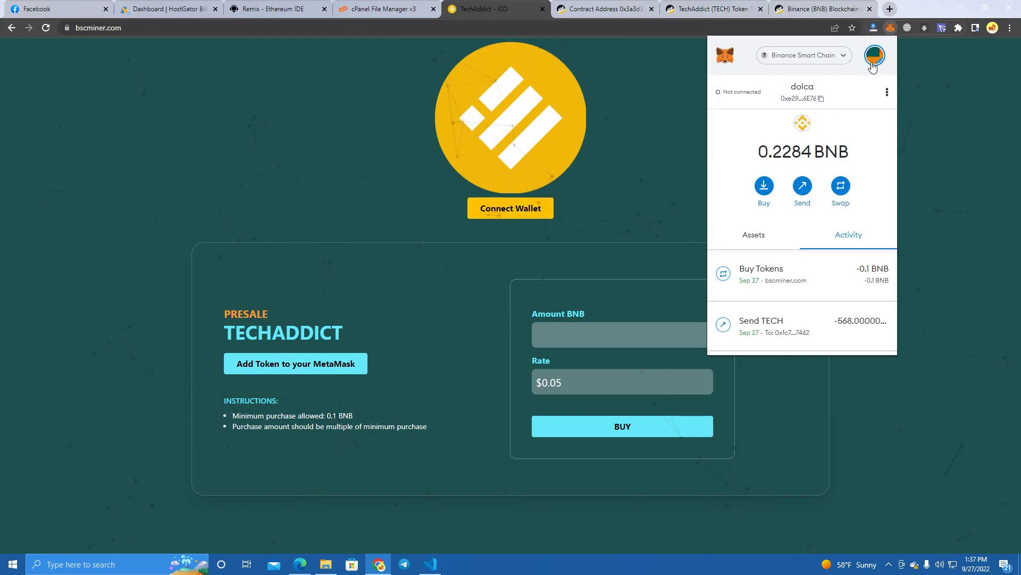
pyautogui.click(875, 55)
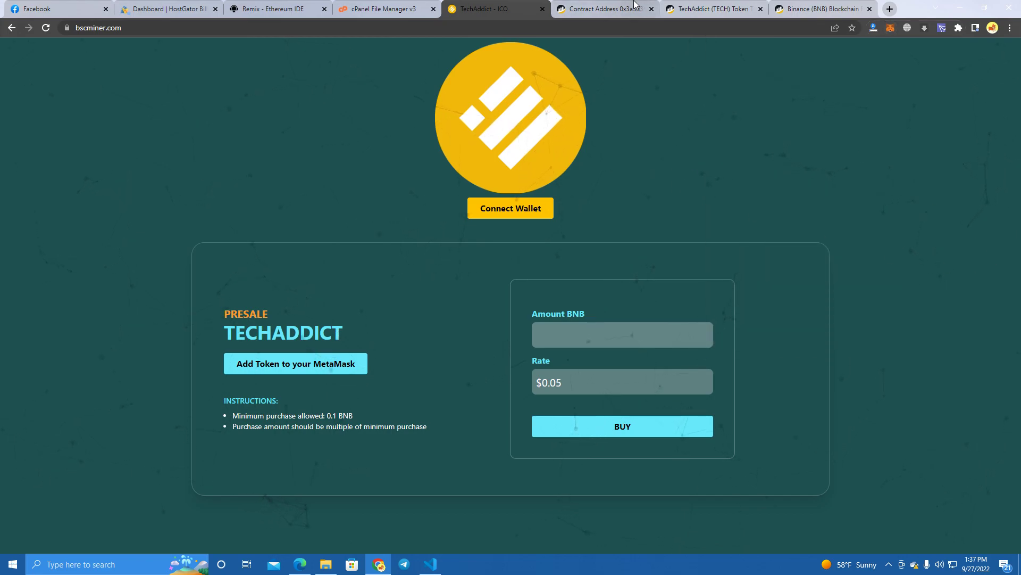
pyautogui.click(713, 9)
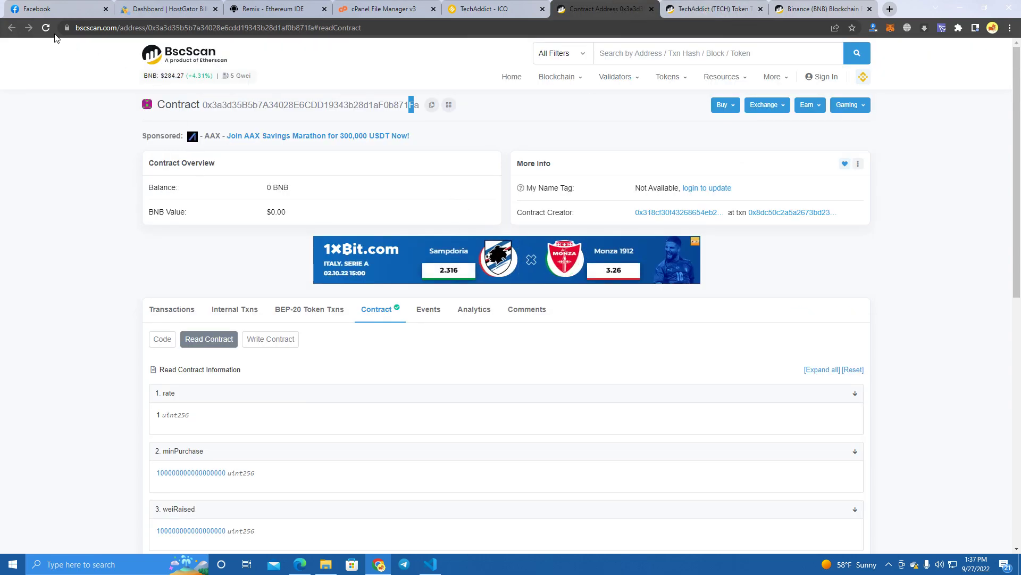
# Reload the presale contract's BscScan page and move to the TechAddict token's page
pyautogui.click(45, 27)
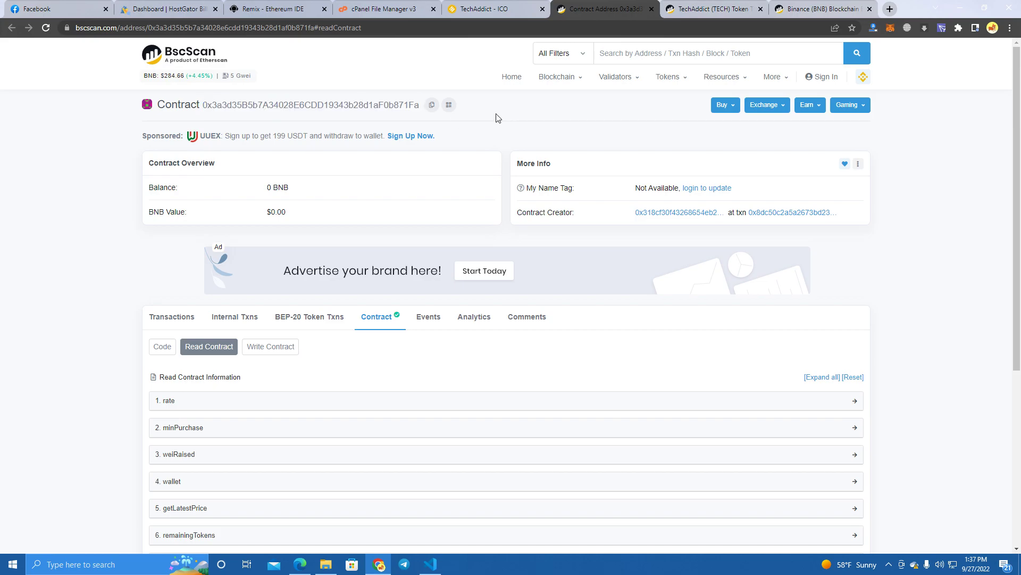
pyautogui.scroll(-3)
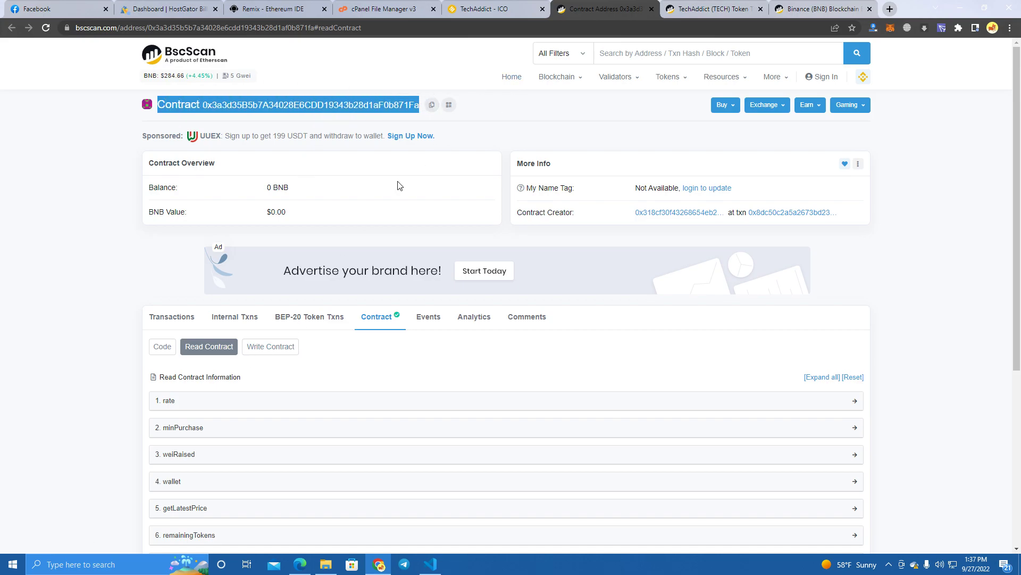
pyautogui.moveTo(389, 122)
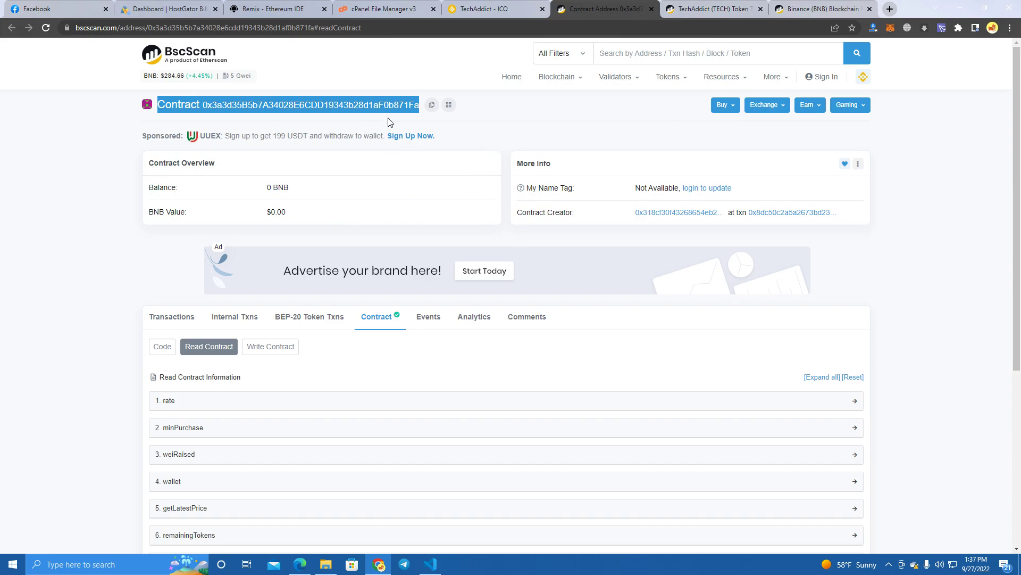
pyautogui.click(432, 104)
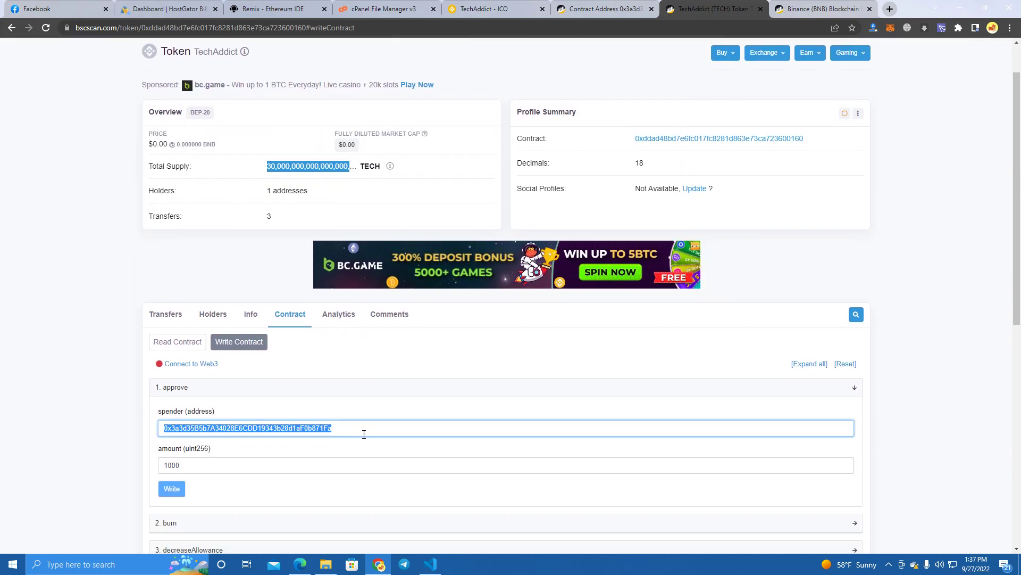
# Go back to the presale contract page after checking the approve form (presale spender, amount 1000)
pyautogui.click(302, 464)
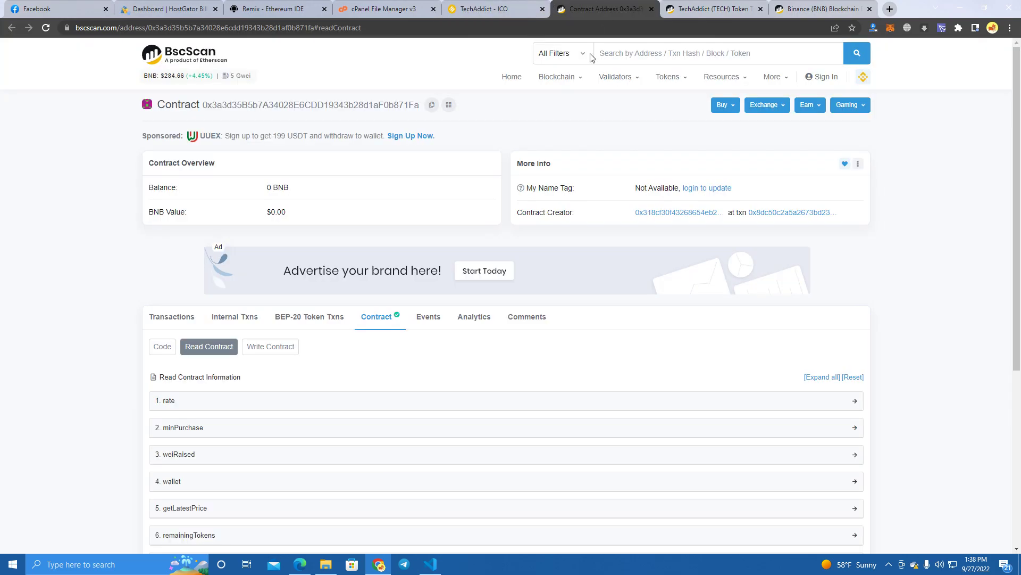
# Query remainingTokens on the presale contract's Read Contract tab, then go to the presale site
pyautogui.scroll(-3)
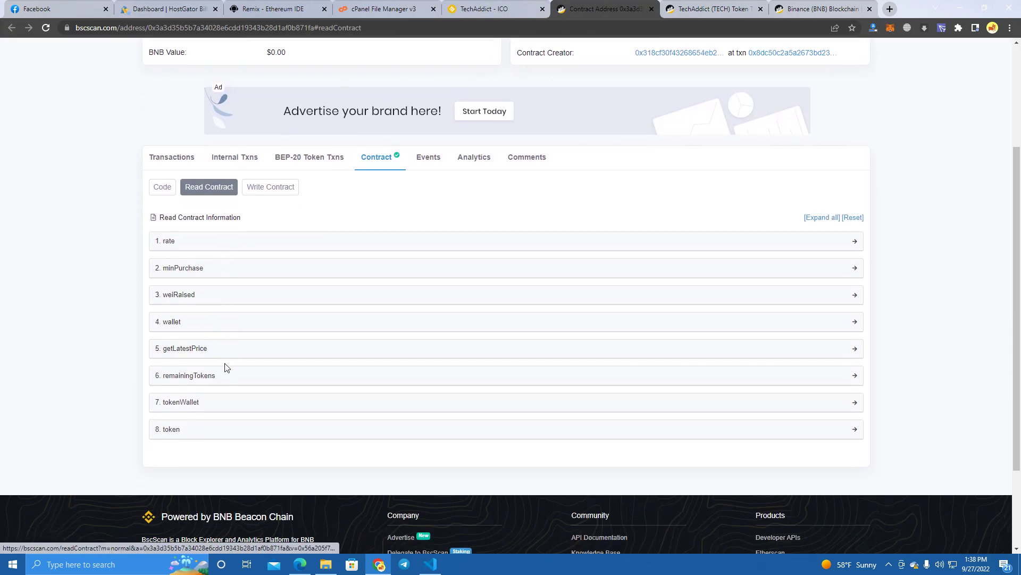
pyautogui.click(184, 374)
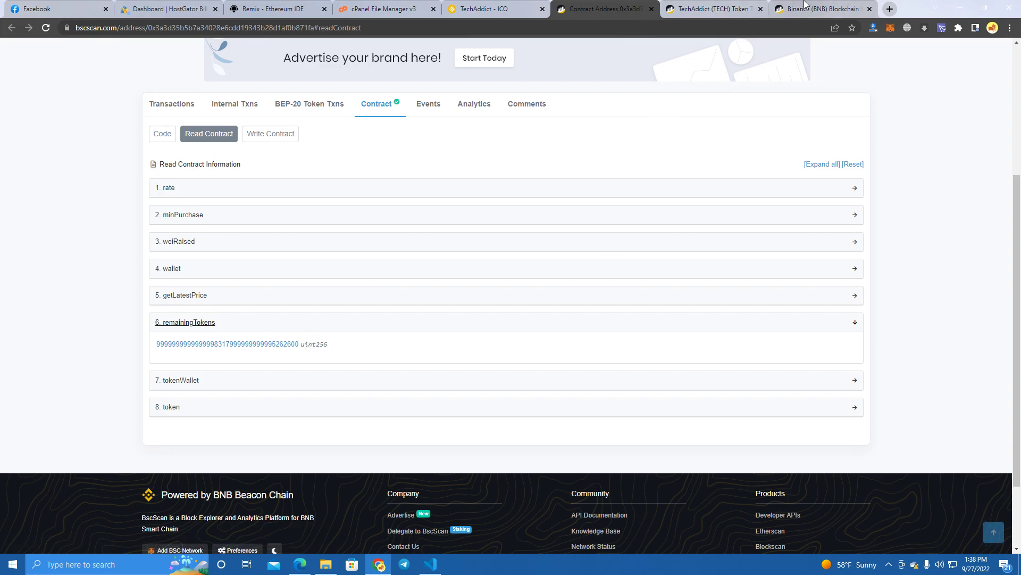
pyautogui.click(714, 8)
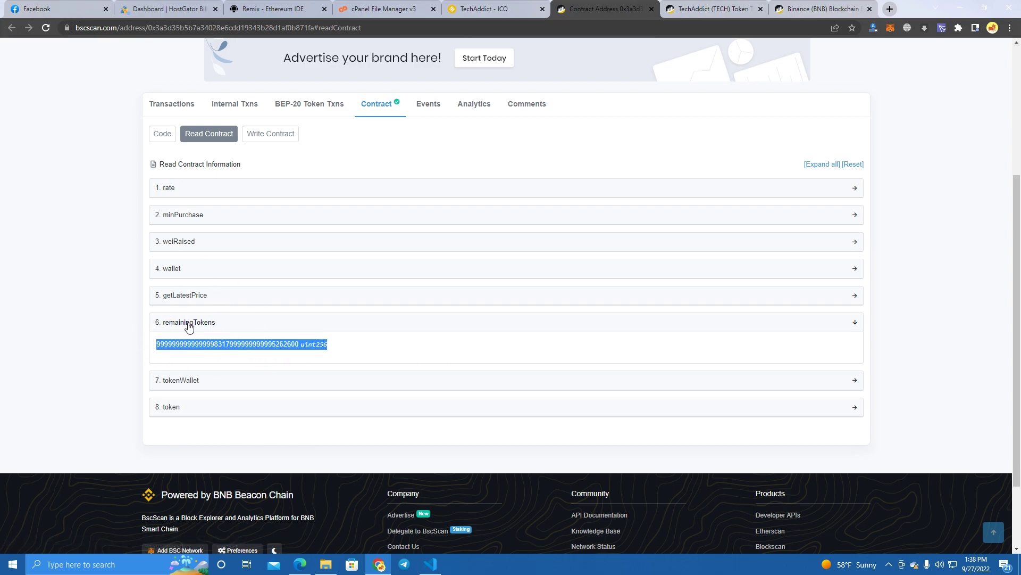
pyautogui.click(711, 9)
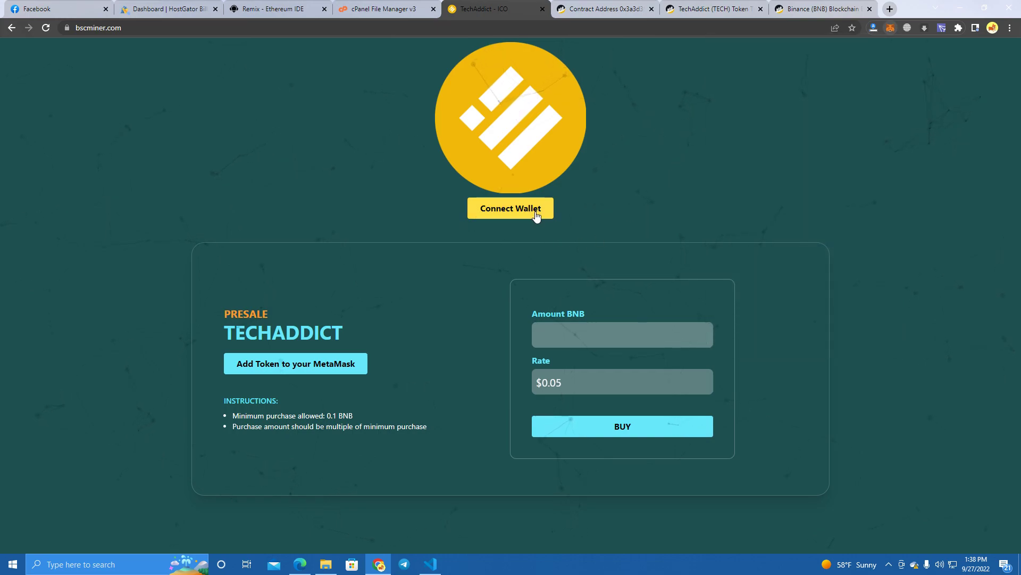
# Connect MetaMask to the TechAddict presale site and add the TECH token to MetaMask
pyautogui.click(510, 208)
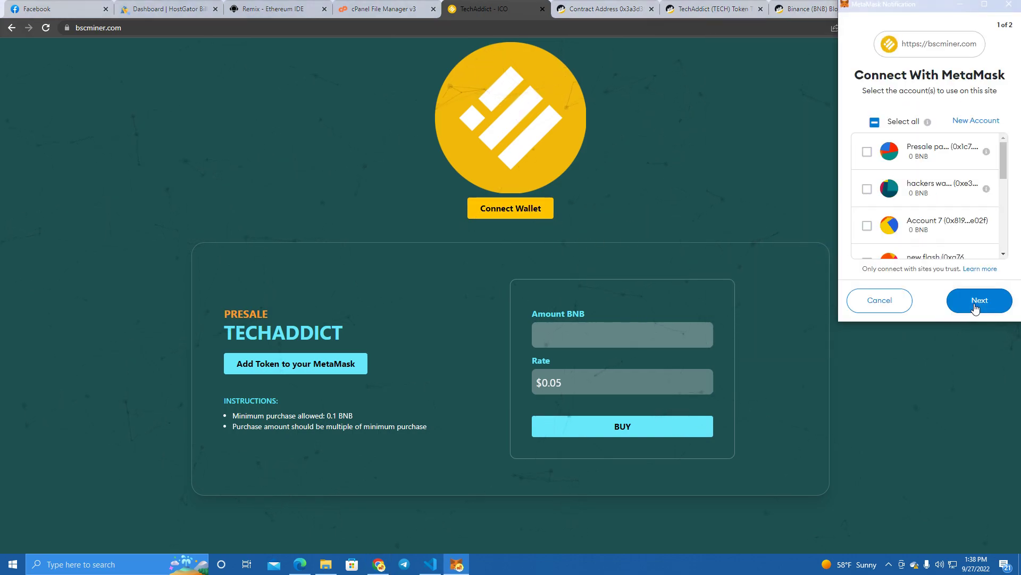
pyautogui.click(978, 300)
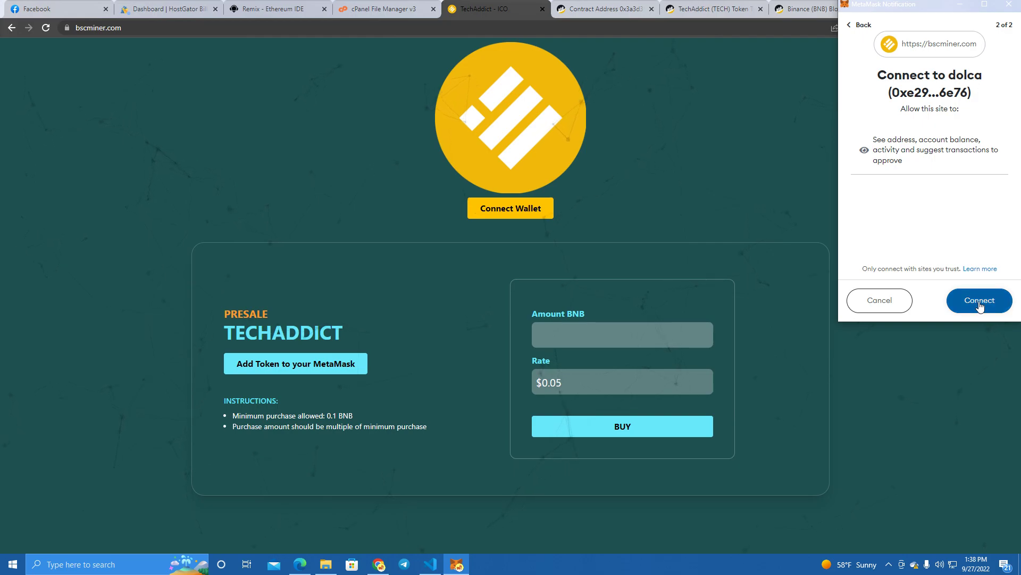
pyautogui.click(979, 300)
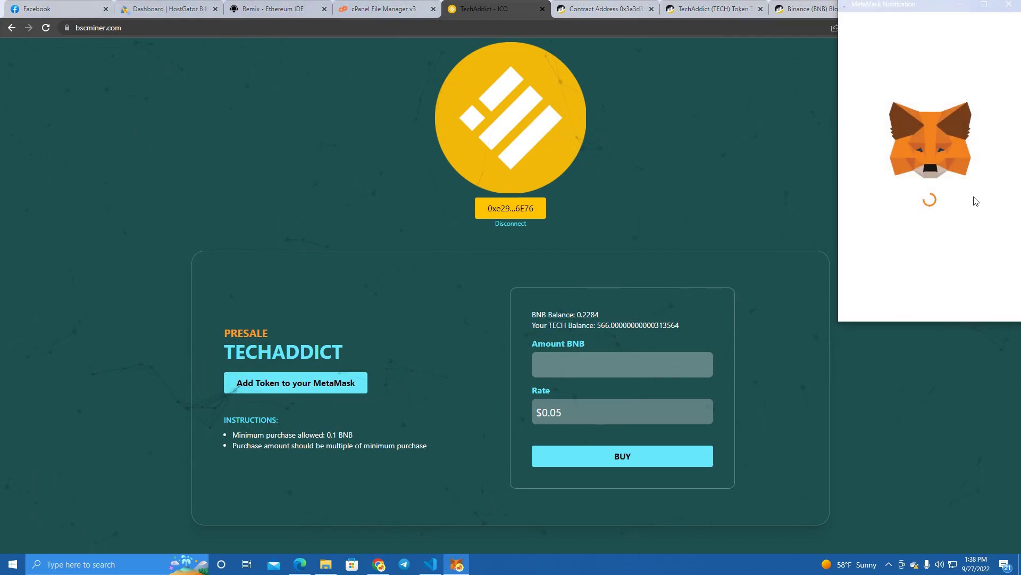
pyautogui.click(295, 382)
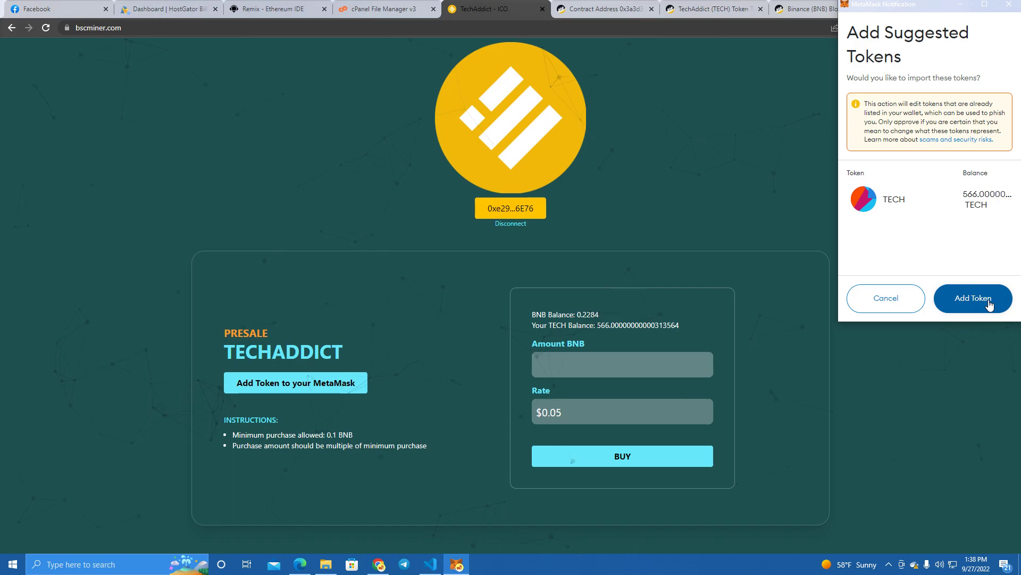
pyautogui.click(973, 298)
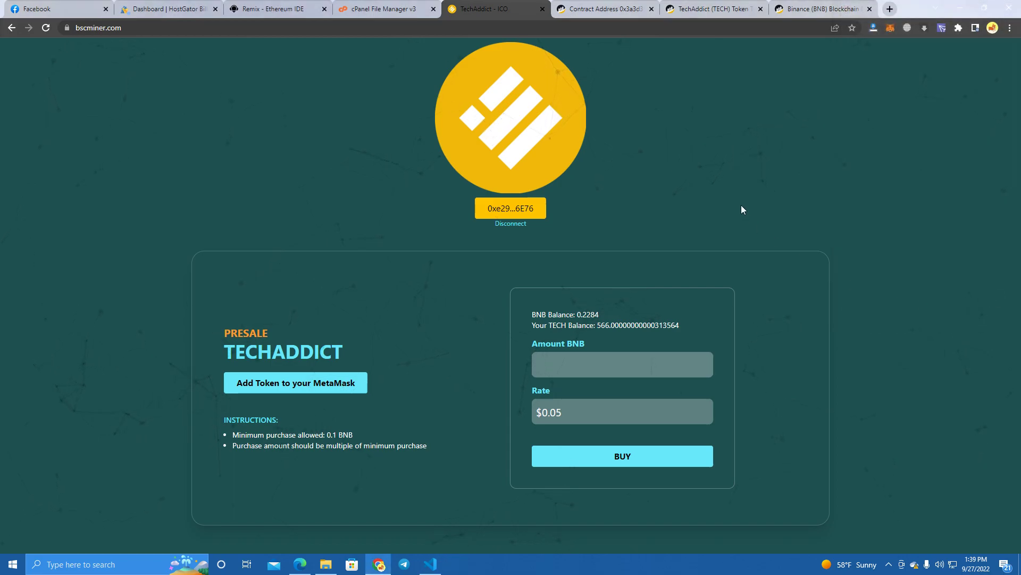
# Buy TECH with 0.1 BNB and view the purchase on the block explorer
pyautogui.write('0.1')
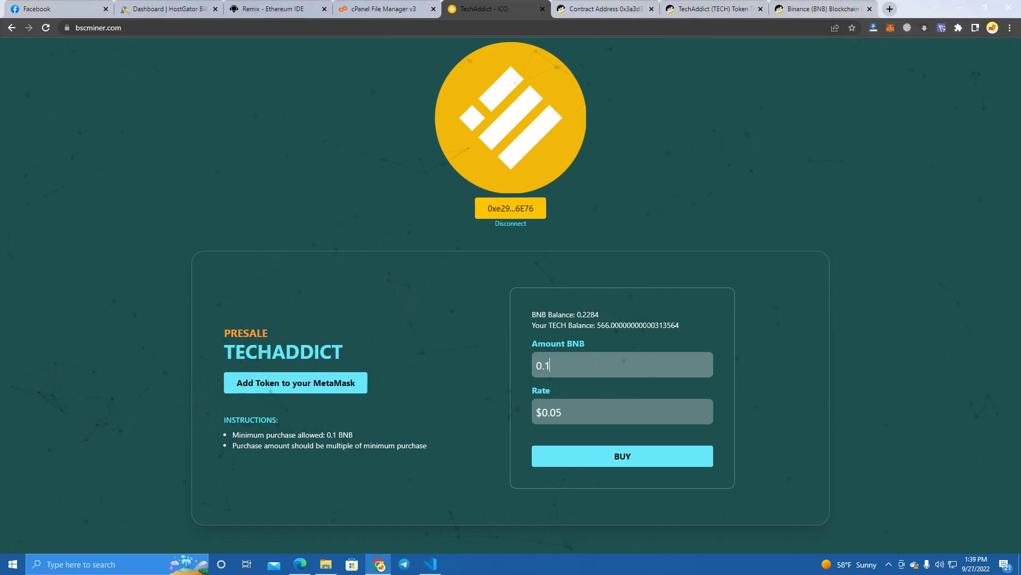
pyautogui.click(621, 455)
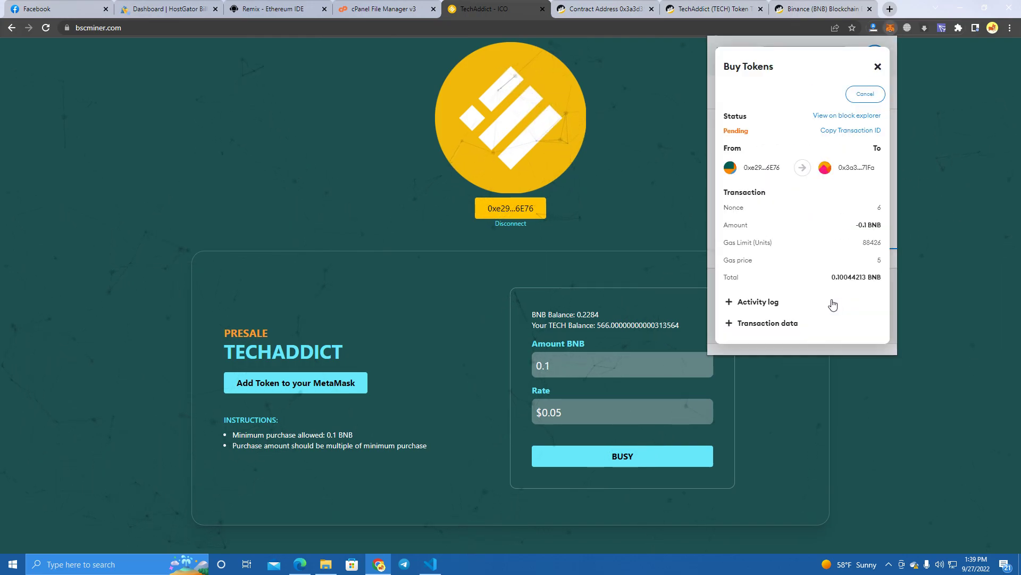
pyautogui.click(846, 116)
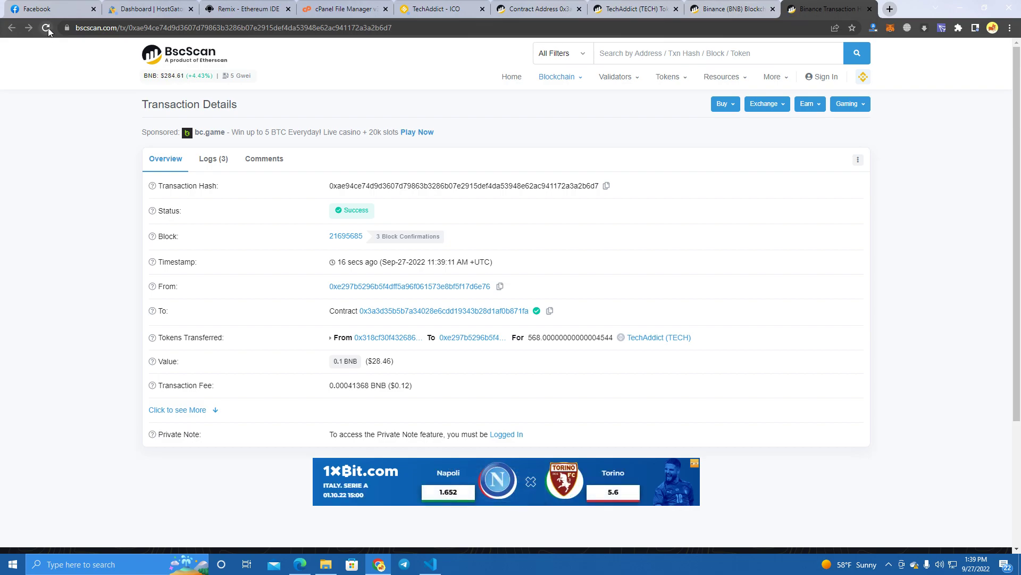
# Reload the BscScan transaction to confirm success: 568 TECH transferred for 0.1 BNB
pyautogui.click(45, 27)
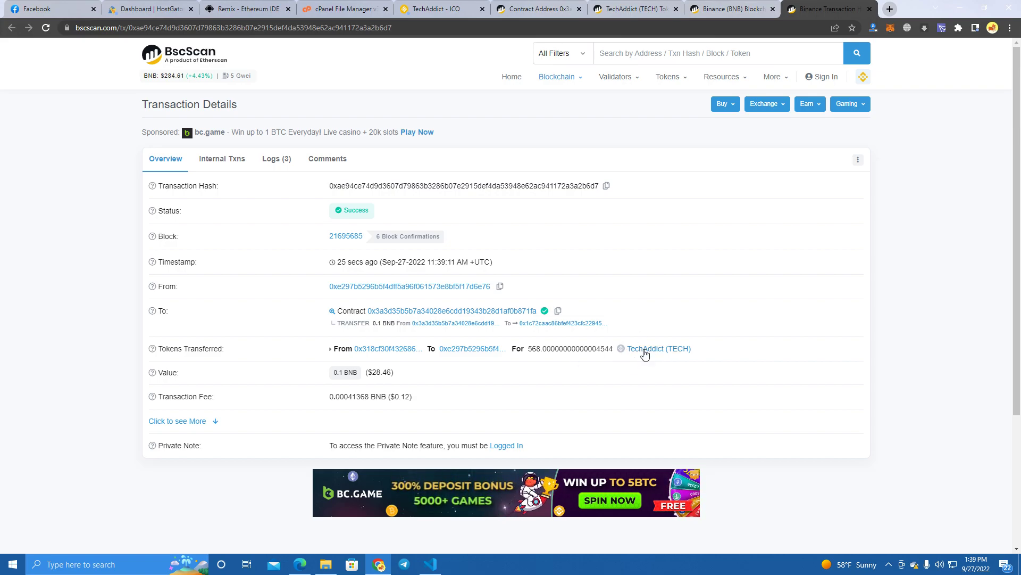
pyautogui.moveTo(391, 348)
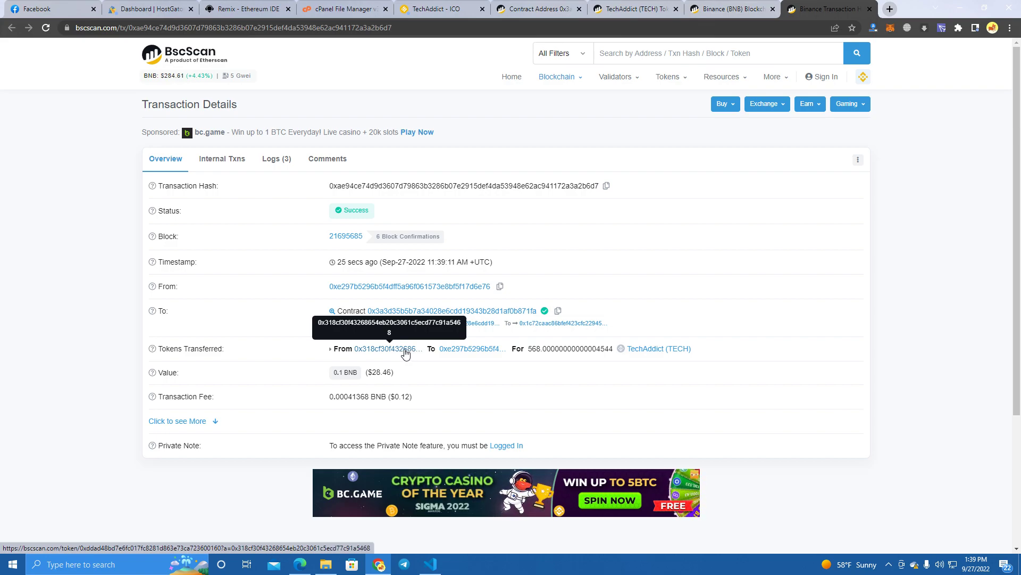
pyautogui.moveTo(902, 75)
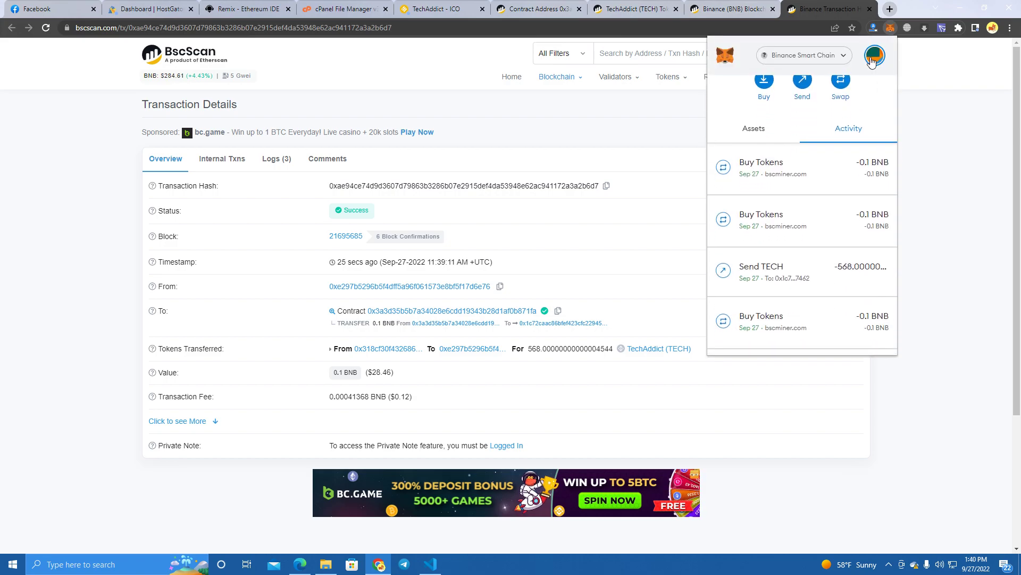
# Switch between MetaMask accounts to confirm the buyer account holds 1134 TECH
pyautogui.click(875, 55)
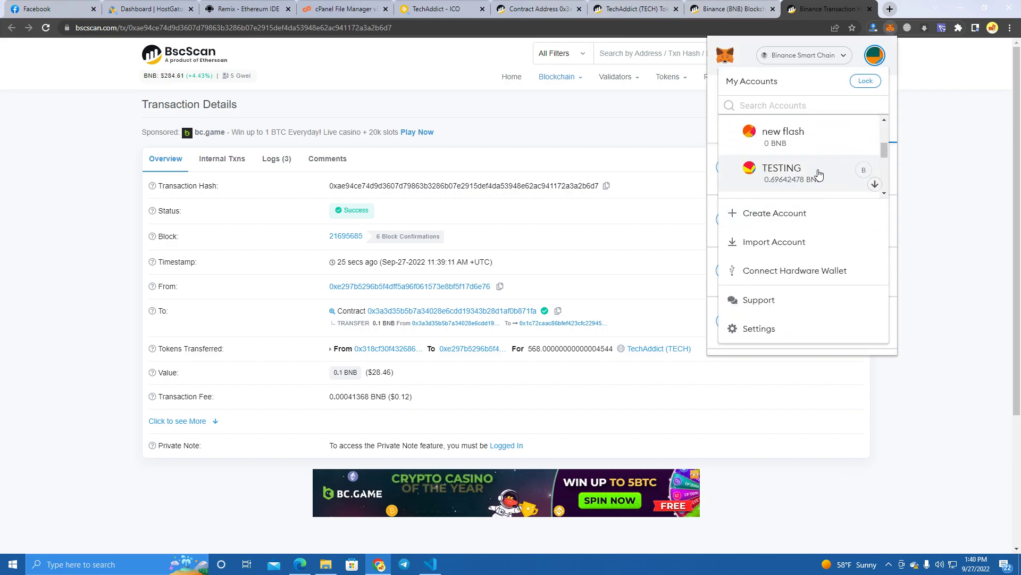
pyautogui.click(782, 172)
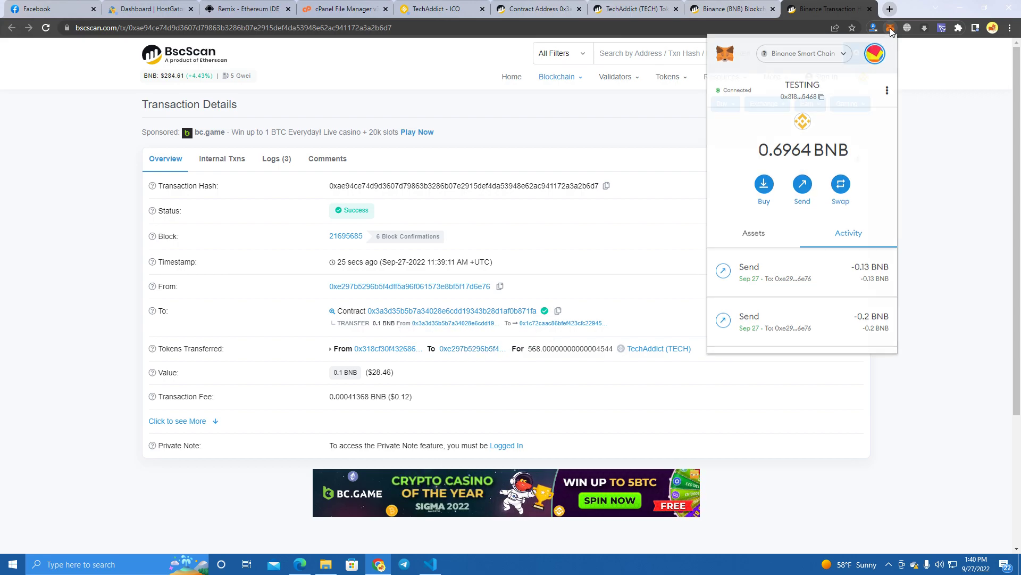
pyautogui.click(891, 27)
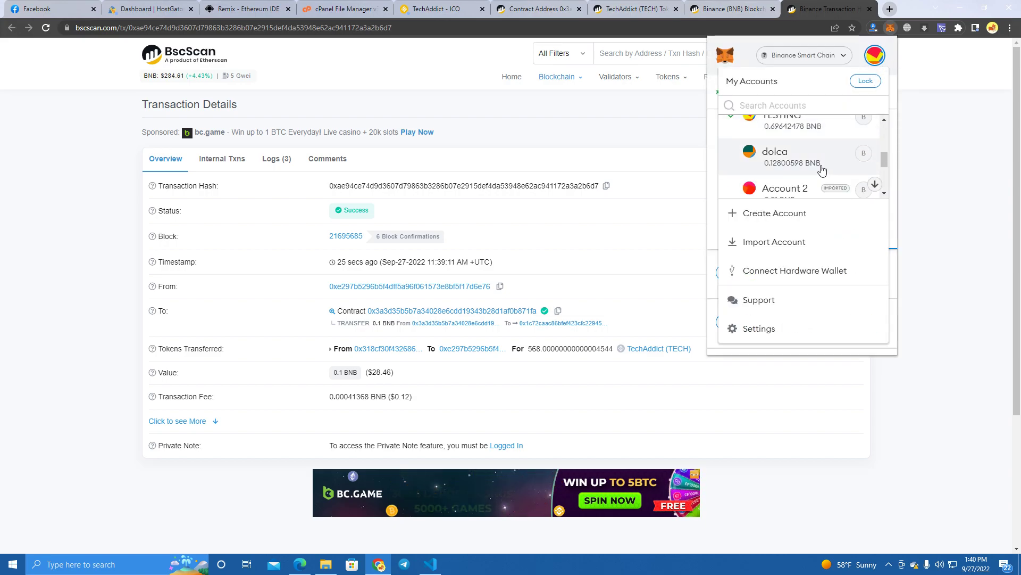
pyautogui.click(775, 157)
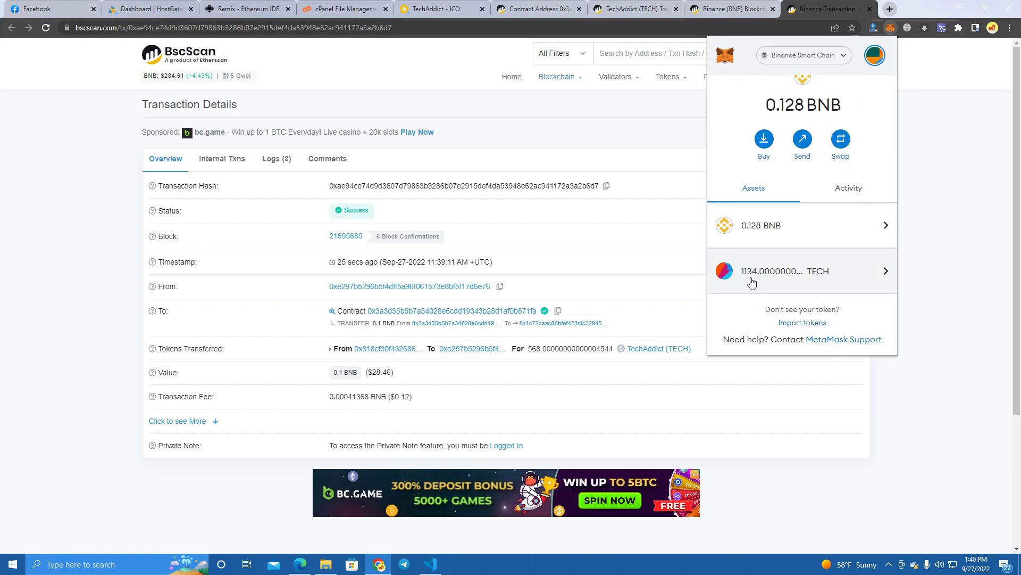
pyautogui.moveTo(704, 240)
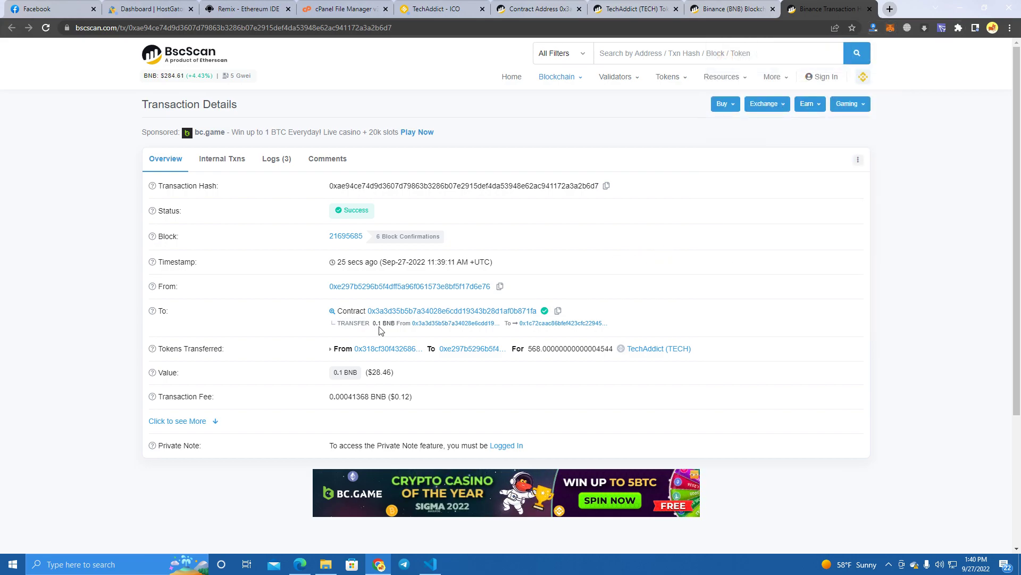
pyautogui.moveTo(550, 322)
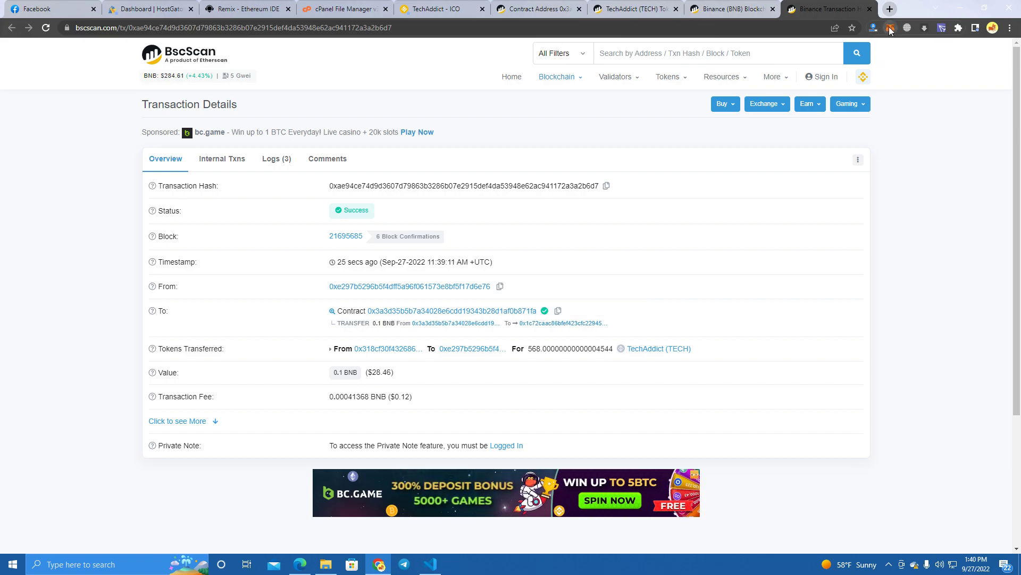
# Switch to the Presale payment account to see the 0.1 BNB received
pyautogui.click(890, 27)
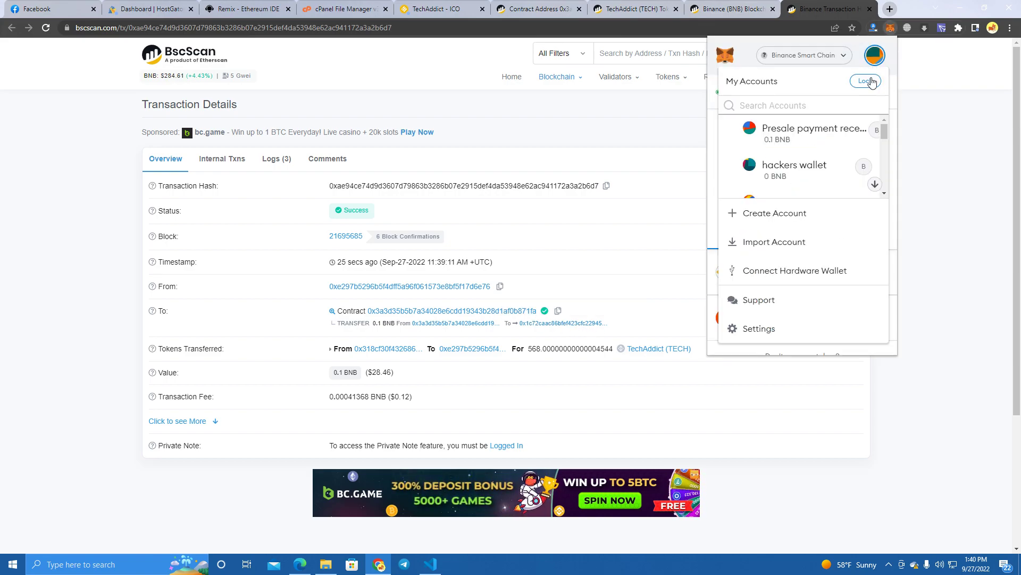
pyautogui.click(814, 128)
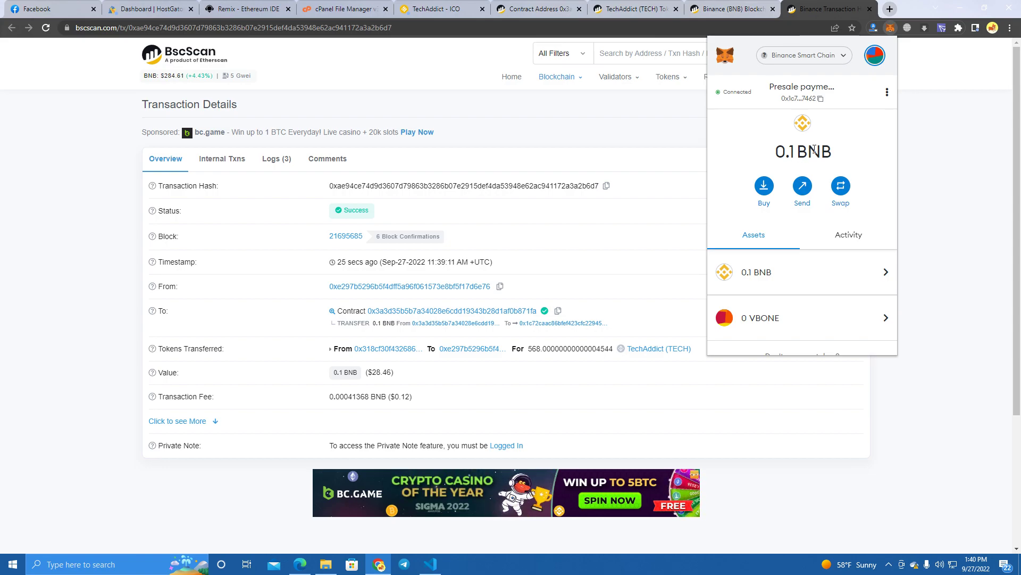
pyautogui.doubleClick(787, 151)
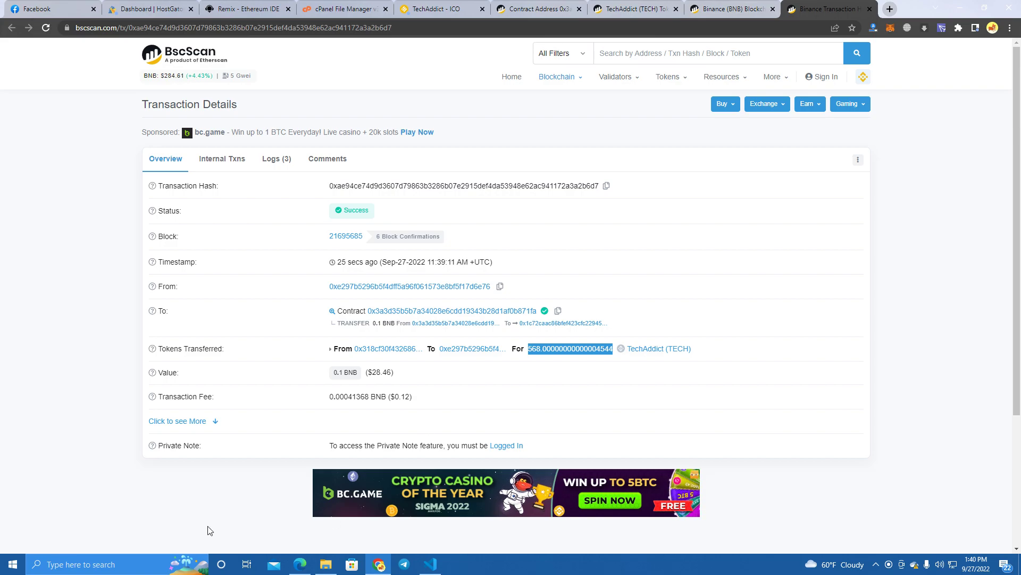
# Open Calculator over the BscScan transaction and enter the 568 TechAddict tokens received
pyautogui.write('calcu')
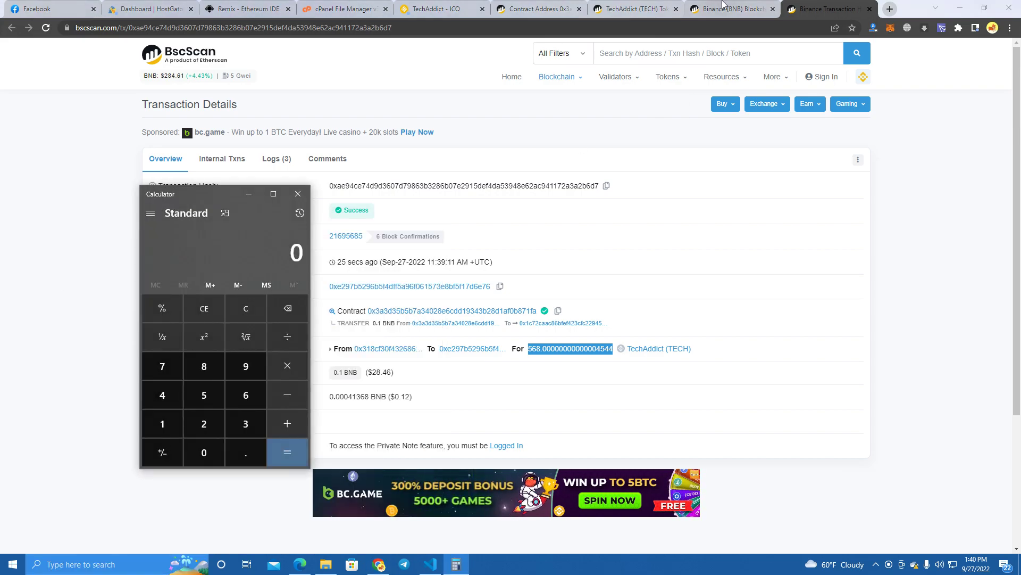
pyautogui.click(729, 8)
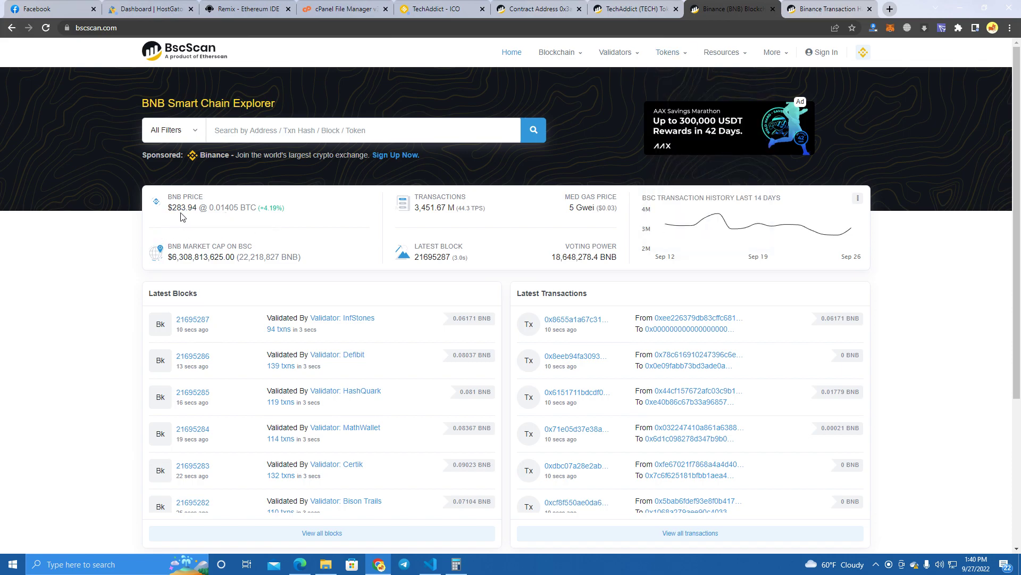
pyautogui.moveTo(390, 117)
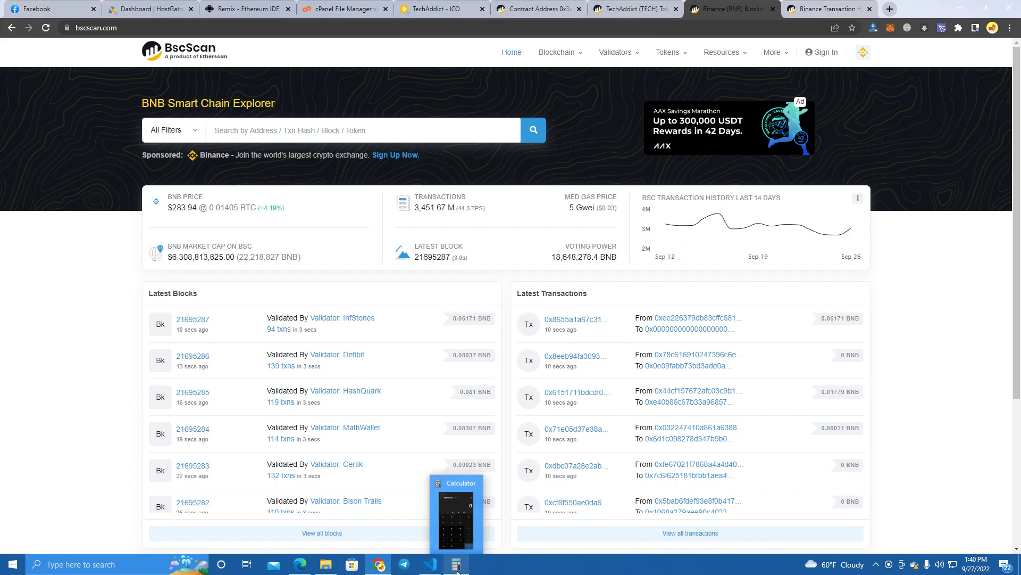
pyautogui.click(456, 564)
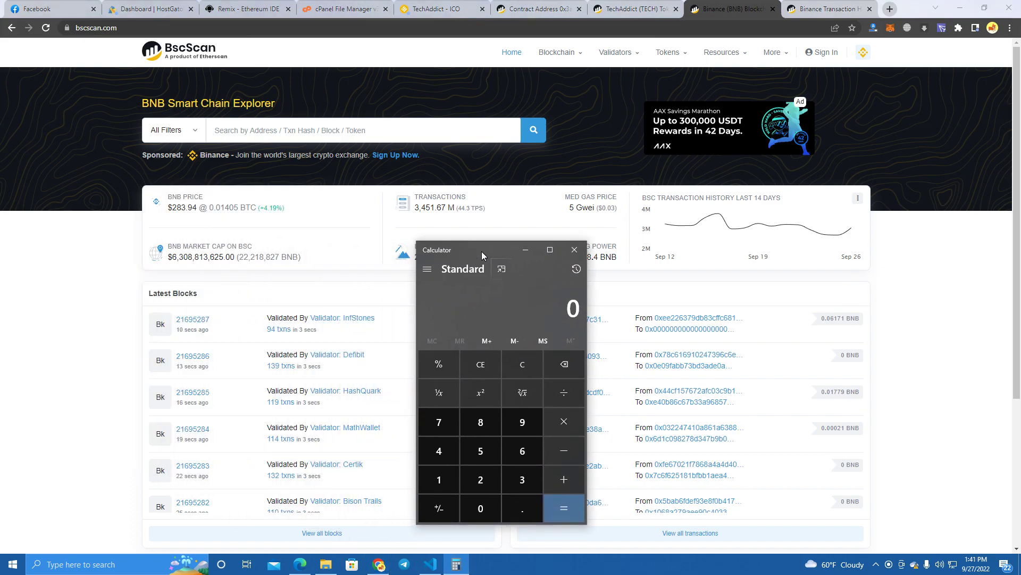
pyautogui.moveTo(543, 341)
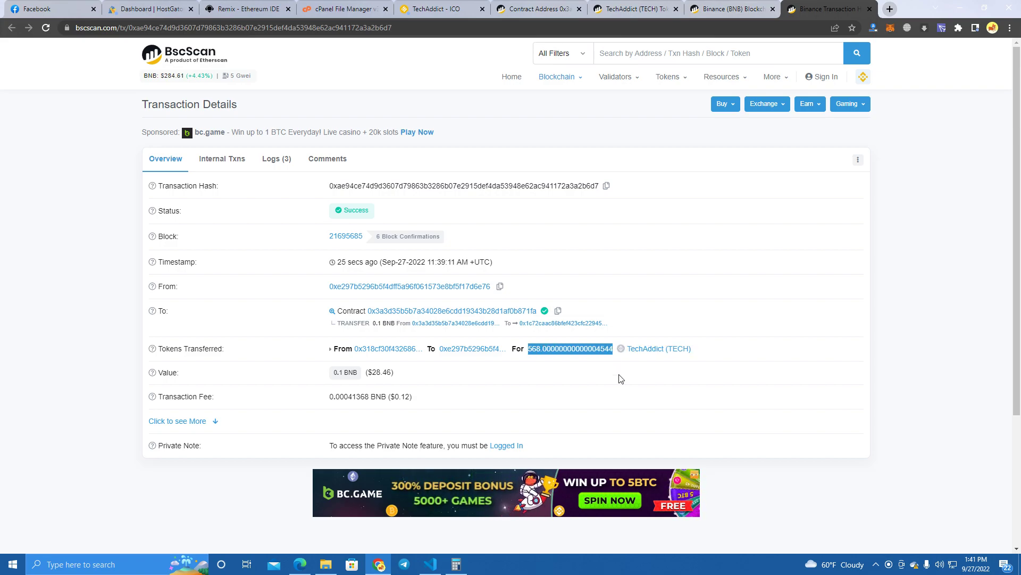
pyautogui.click(455, 563)
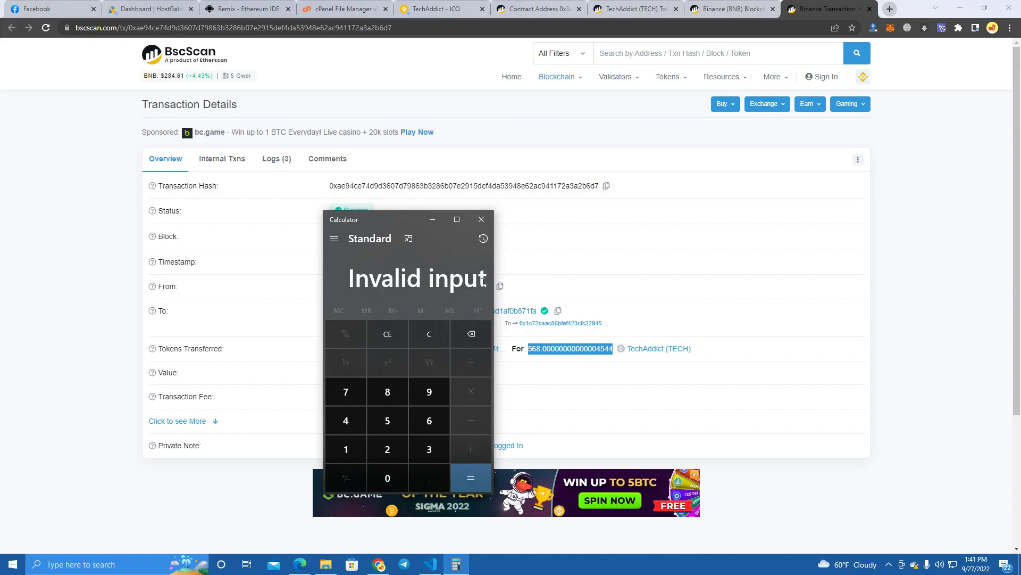
pyautogui.click(429, 334)
pyautogui.write('56')
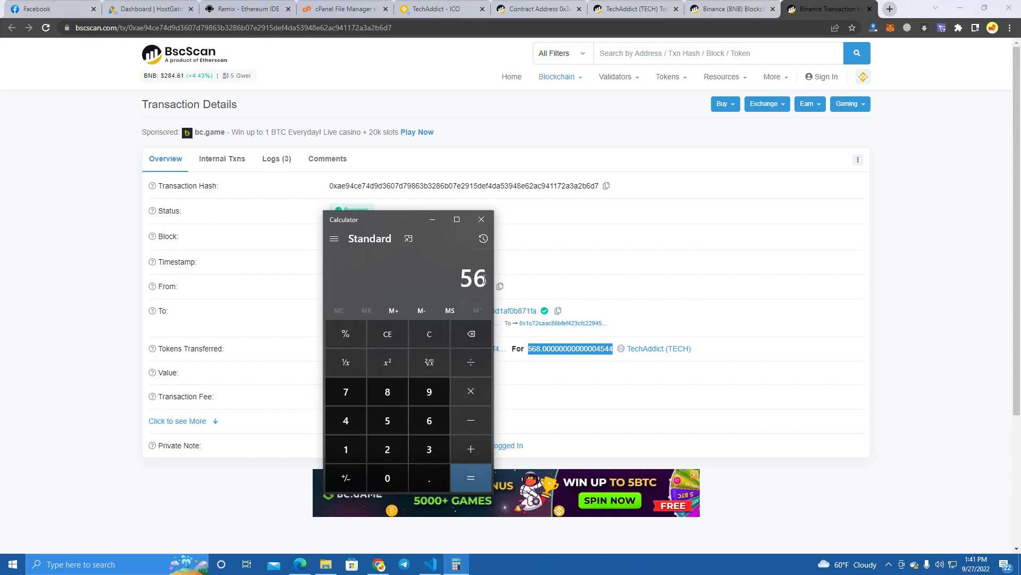
pyautogui.click(470, 391)
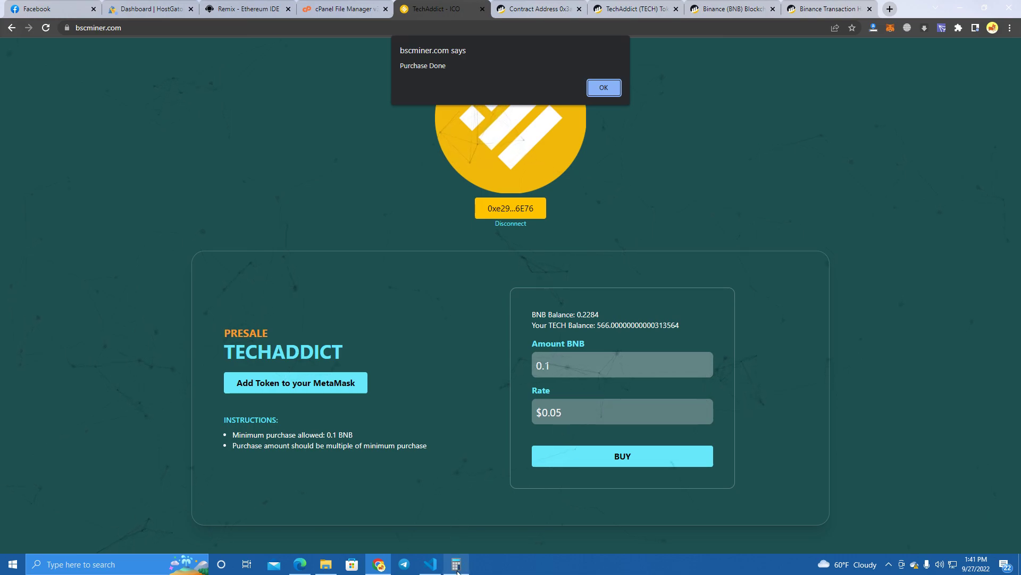
# Multiply the 568 tokens by the $0.05 rate in Calculator
pyautogui.click(456, 563)
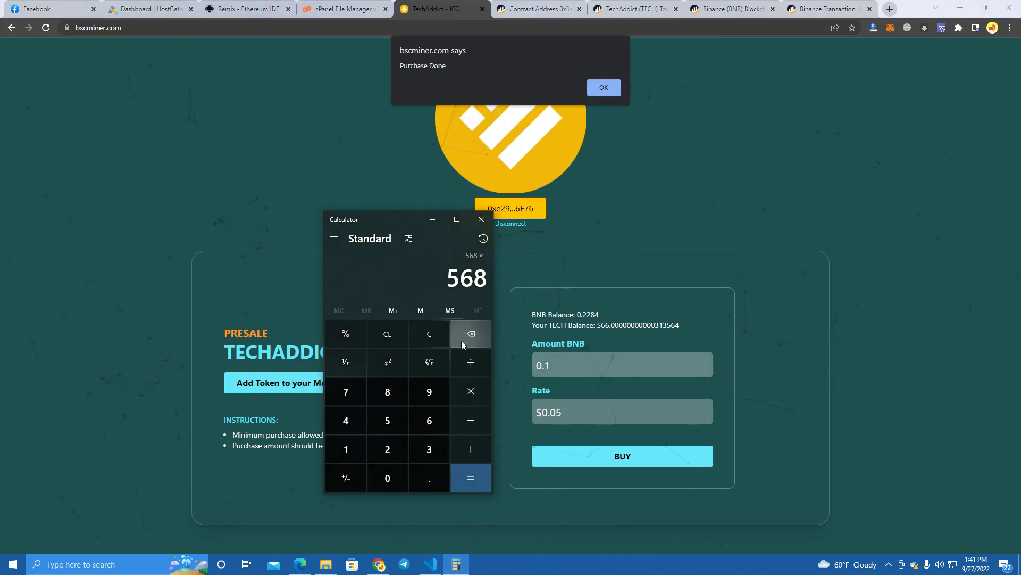
pyautogui.click(387, 478)
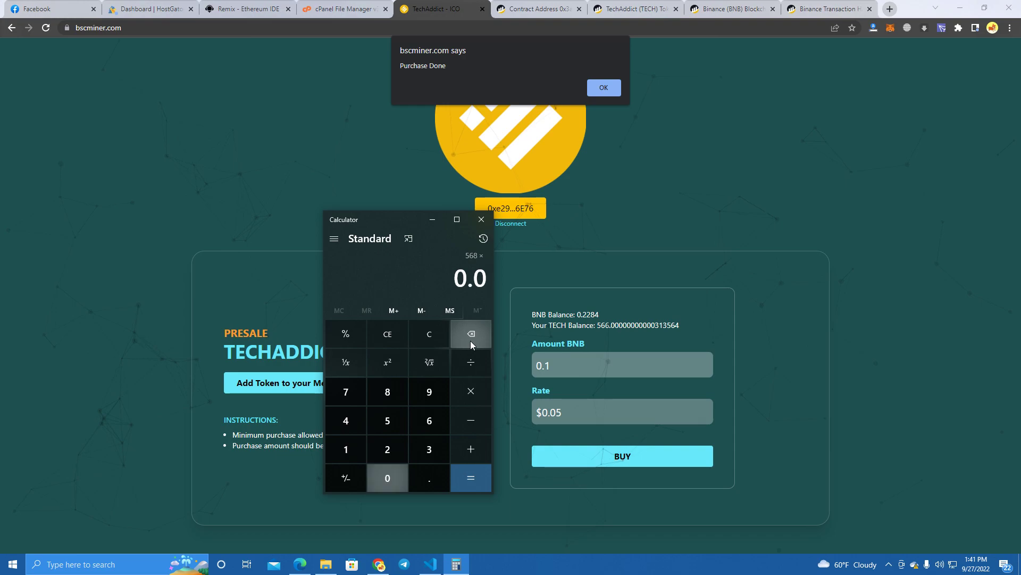
pyautogui.click(470, 478)
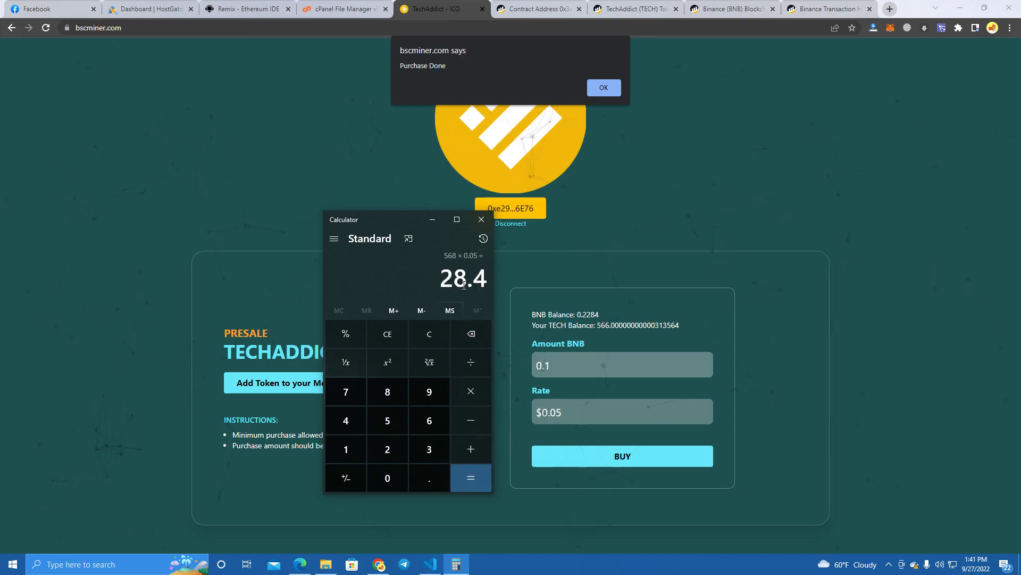
pyautogui.moveTo(343, 219); pyautogui.dragTo(694, 66)
pyautogui.write('284')
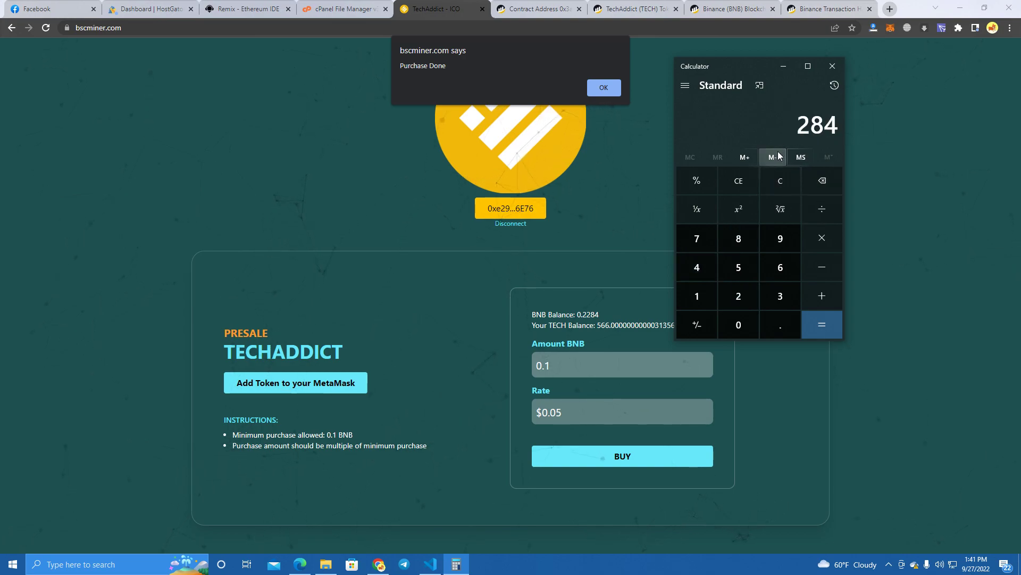
pyautogui.moveTo(821, 238)
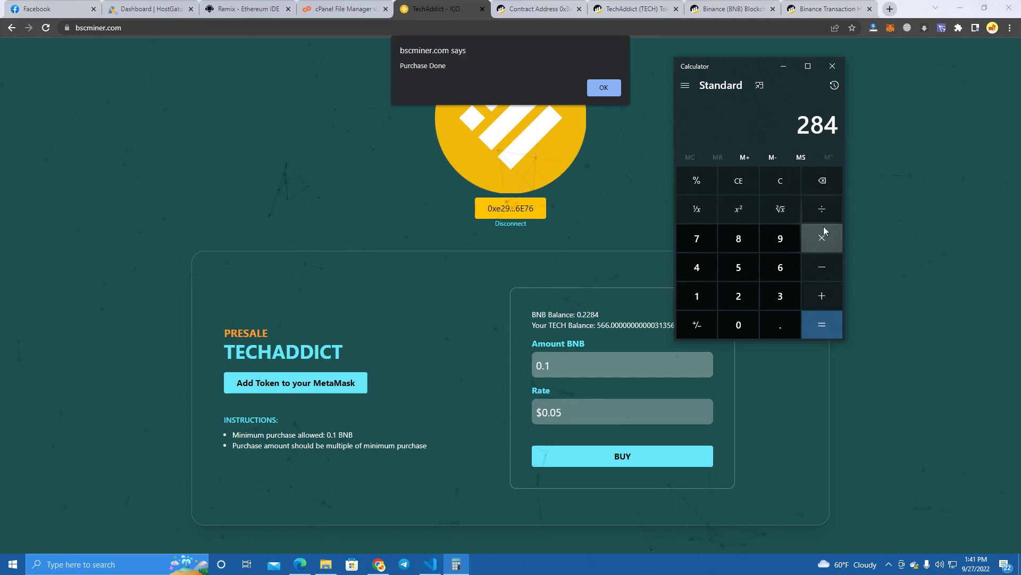
# Divide 284 by 10 to get 28.4, then return to BscScan's TechAddict token page
pyautogui.click(822, 324)
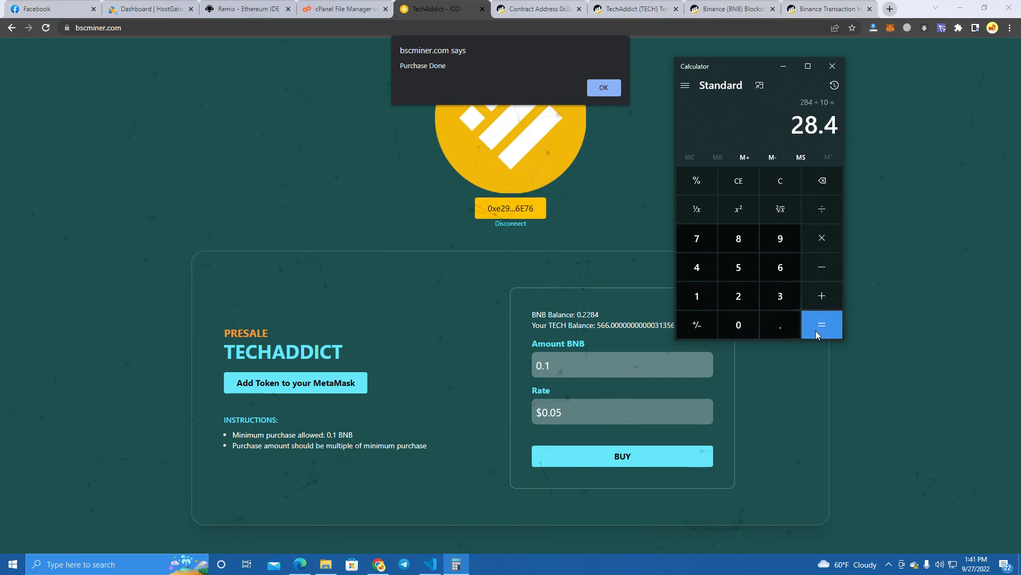
pyautogui.click(603, 87)
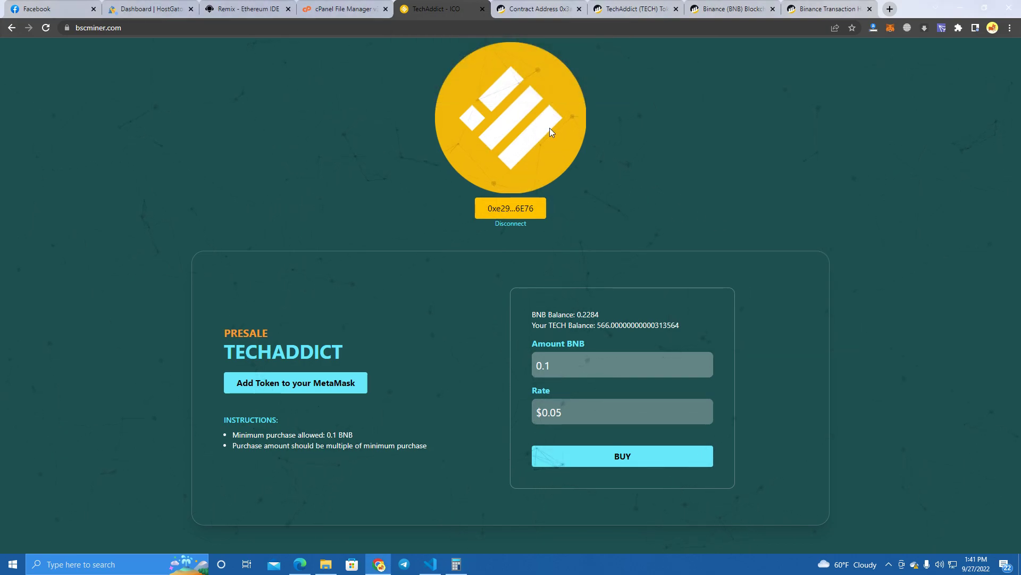
pyautogui.moveTo(482, 372)
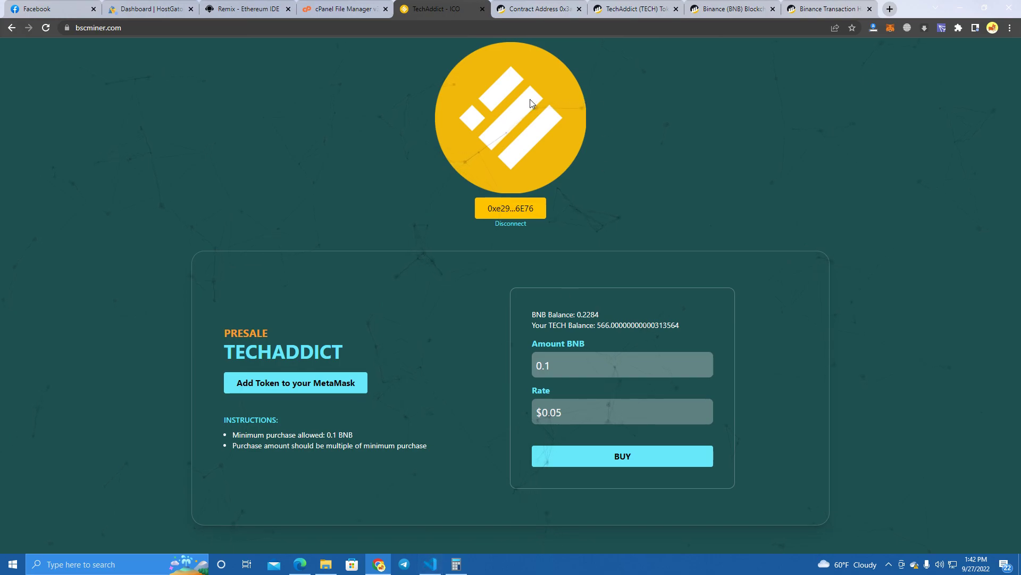
pyautogui.moveTo(597, 181)
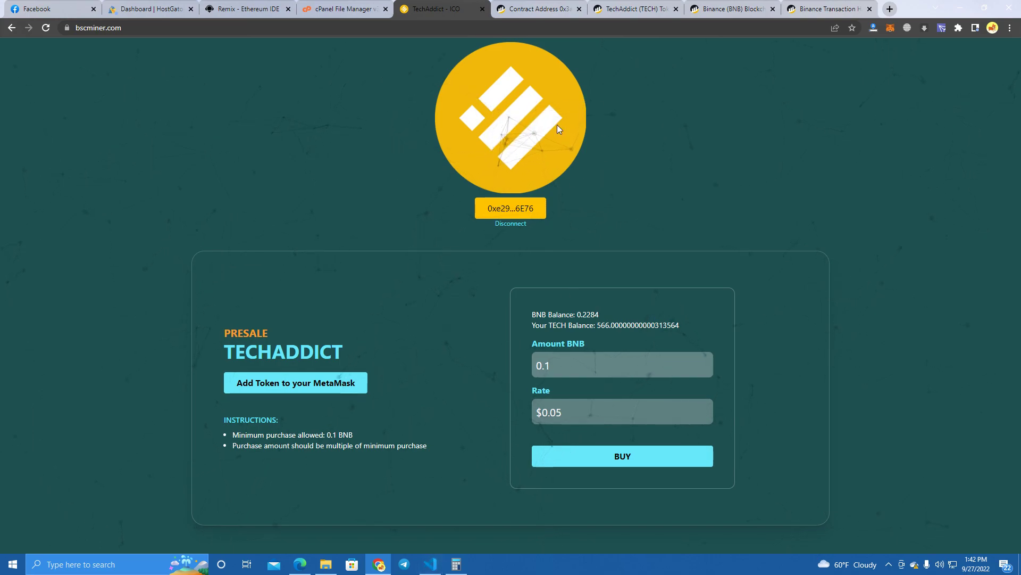
pyautogui.click(534, 9)
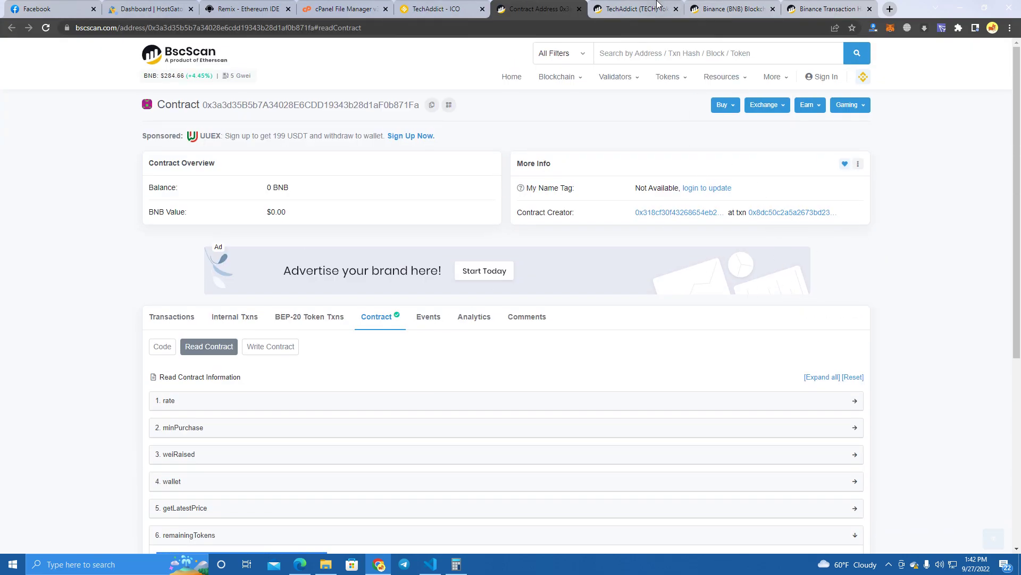
pyautogui.click(636, 9)
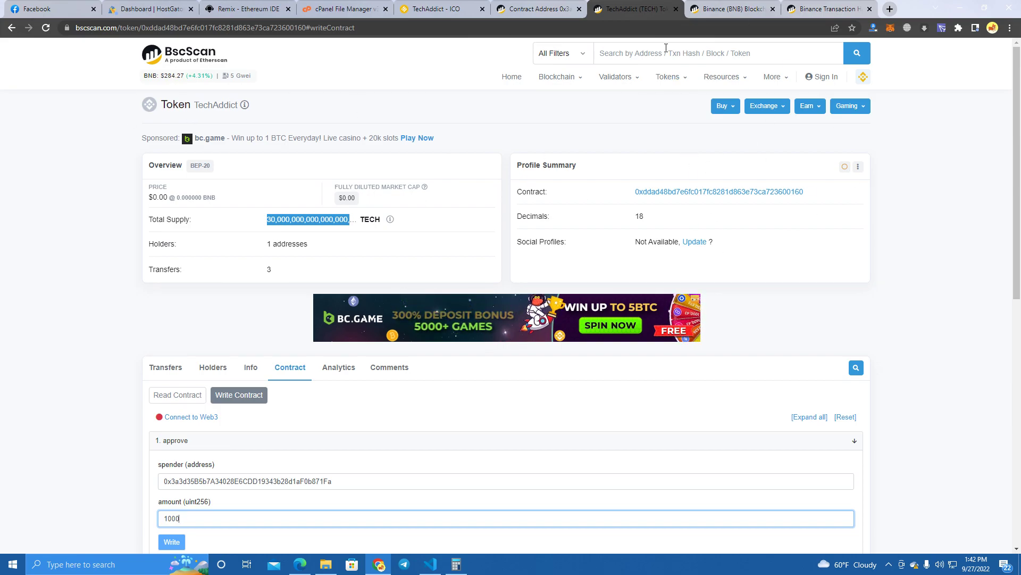
pyautogui.moveTo(544, 4)
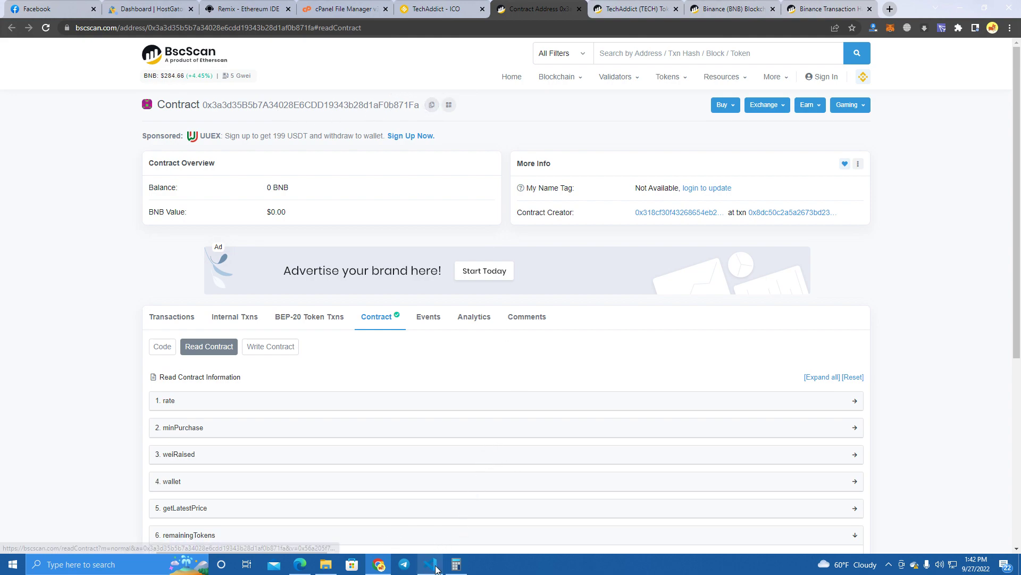
# Highlight the TechAddict token address and the presale contract address in main.23bb2dee.js
pyautogui.click(428, 564)
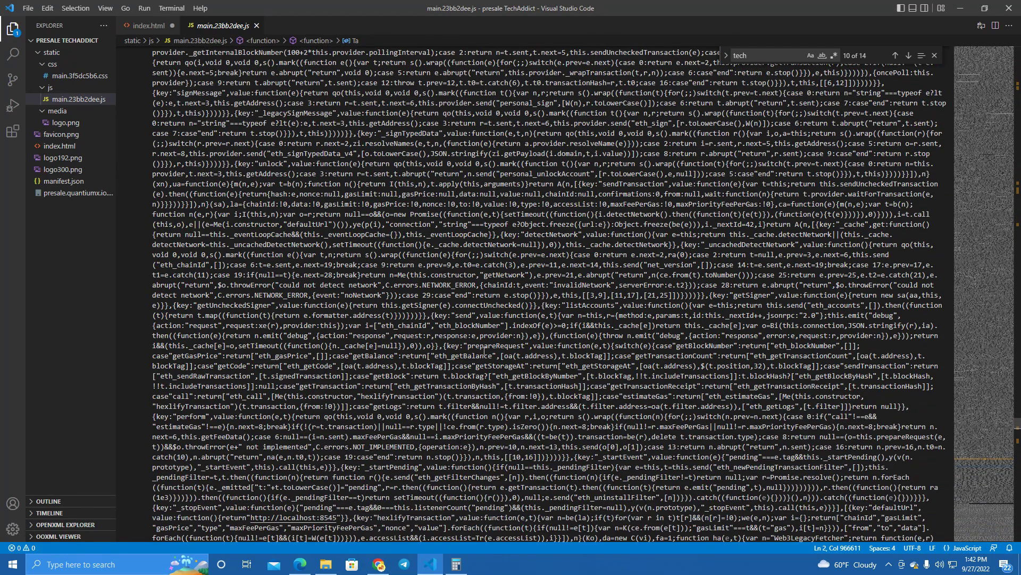
pyautogui.scroll(-3)
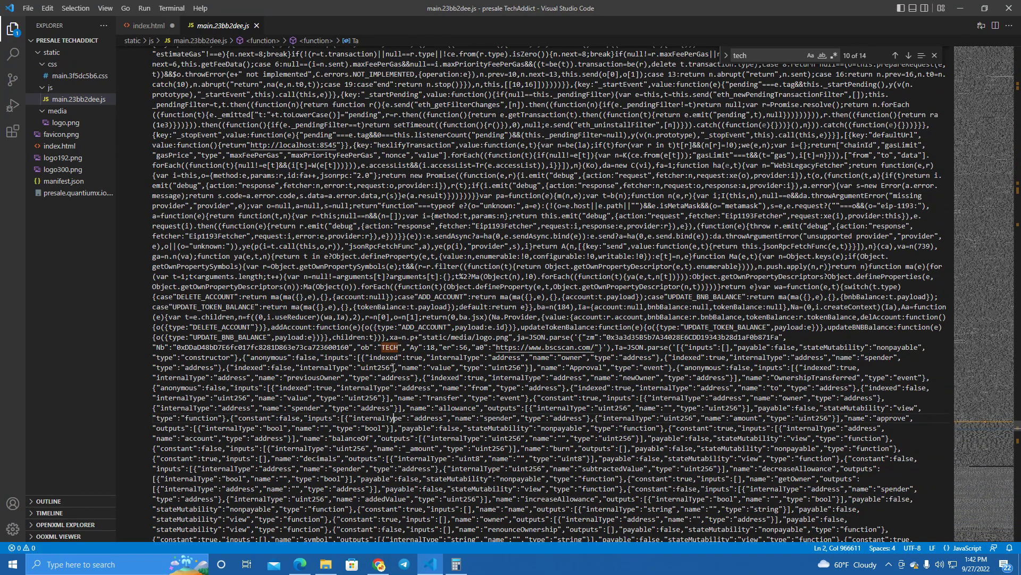
pyautogui.moveTo(392, 367)
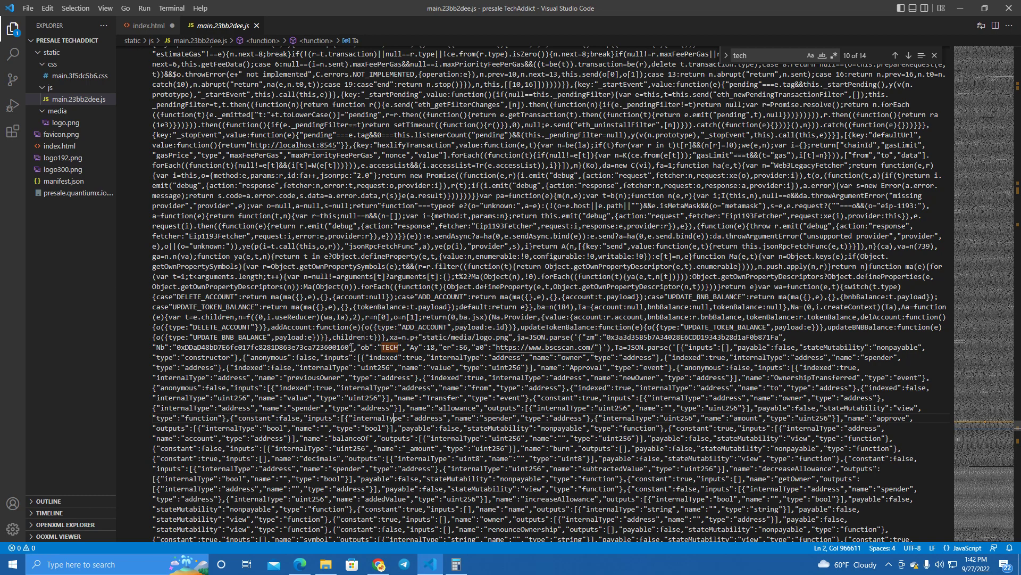
pyautogui.doubleClick(263, 346)
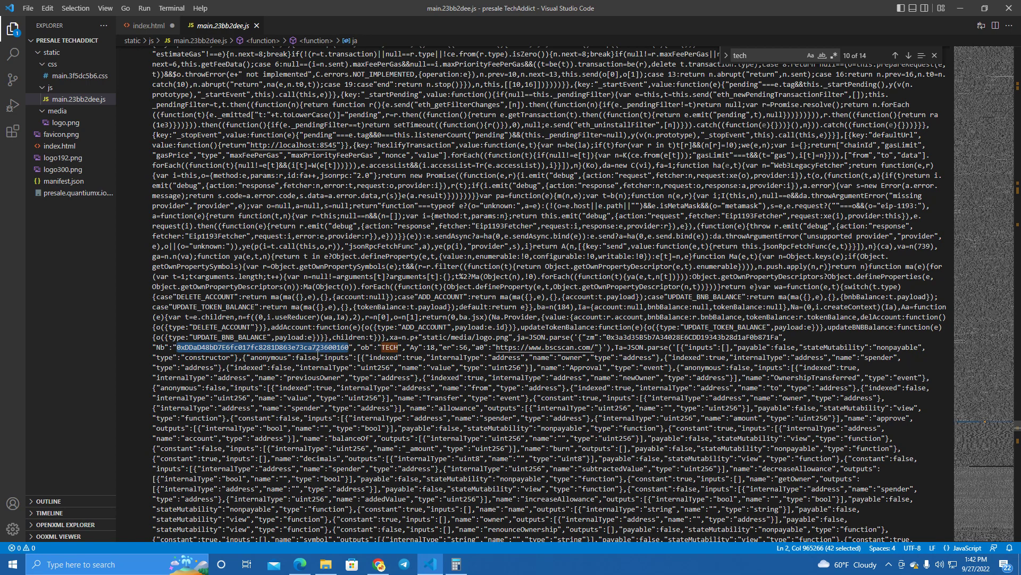
pyautogui.click(400, 346)
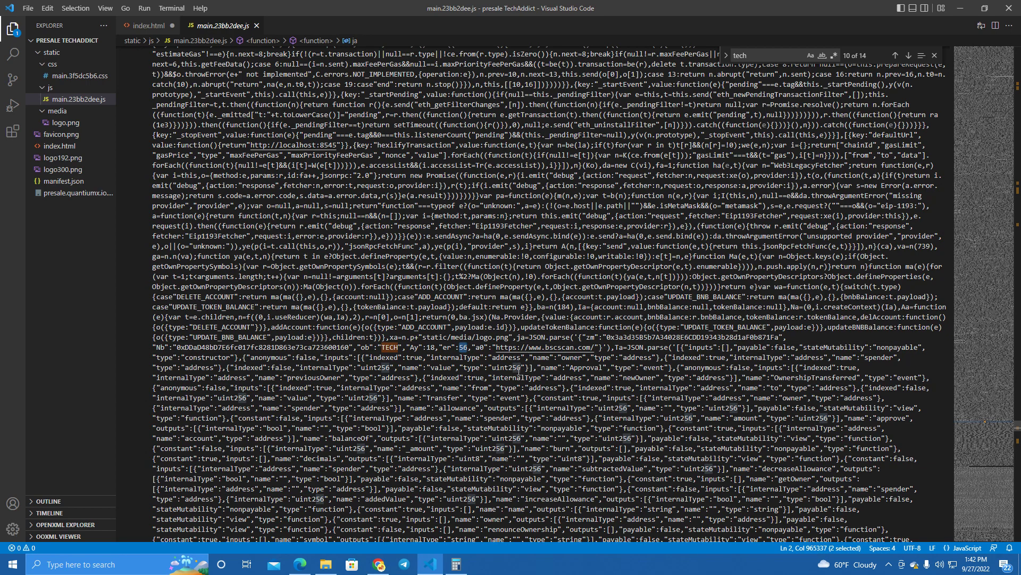
pyautogui.doubleClick(508, 348)
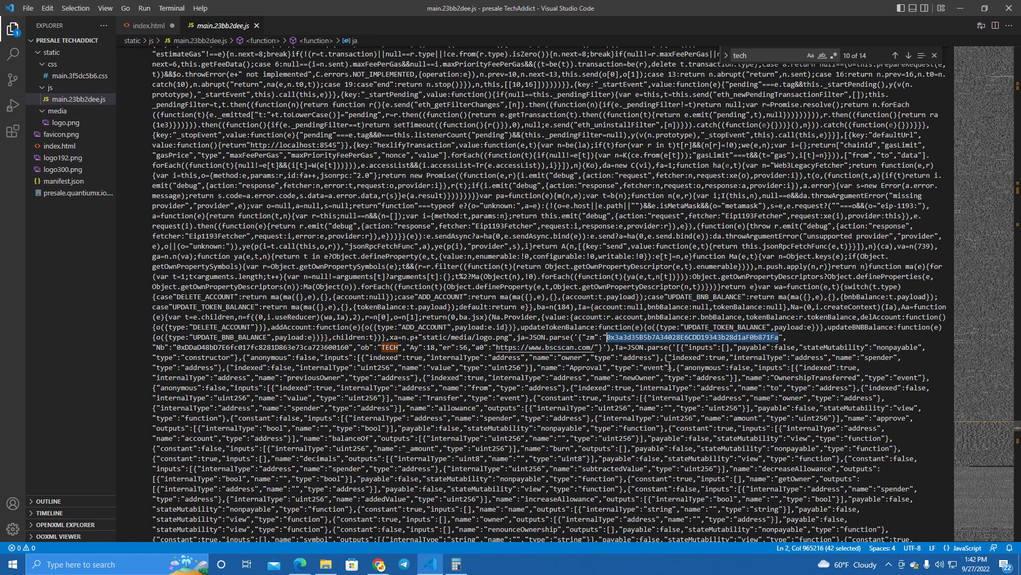
pyautogui.moveTo(752, 346)
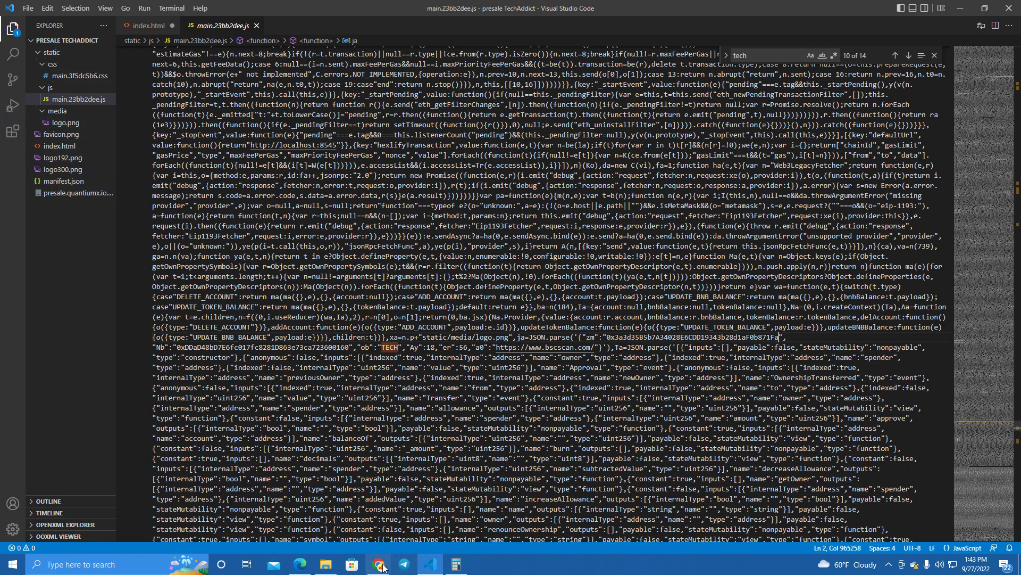
# Return to Chrome past the file manager and scroll through the live TechAddict presale site
pyautogui.click(378, 564)
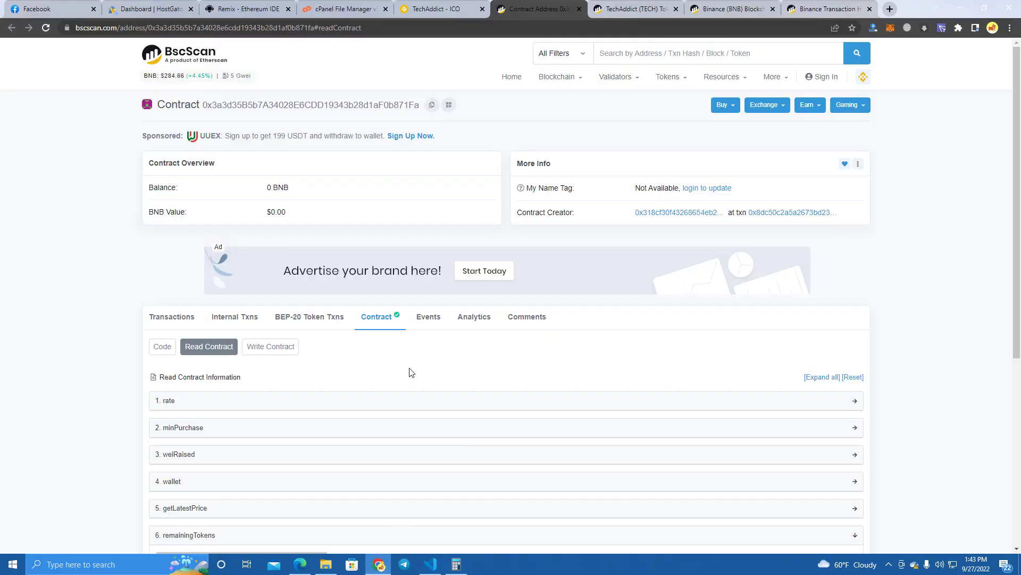
pyautogui.click(339, 8)
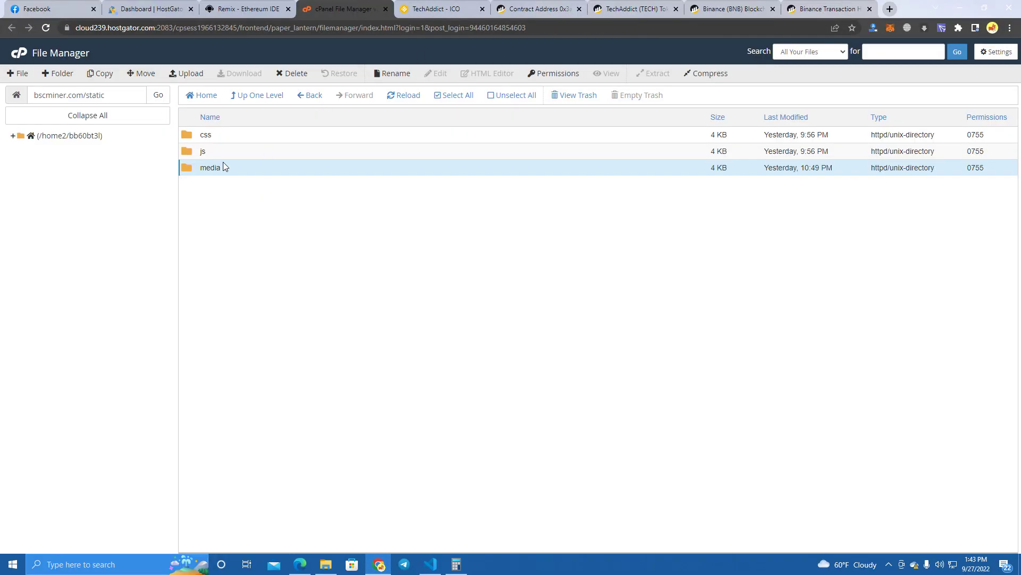
pyautogui.moveTo(437, 189)
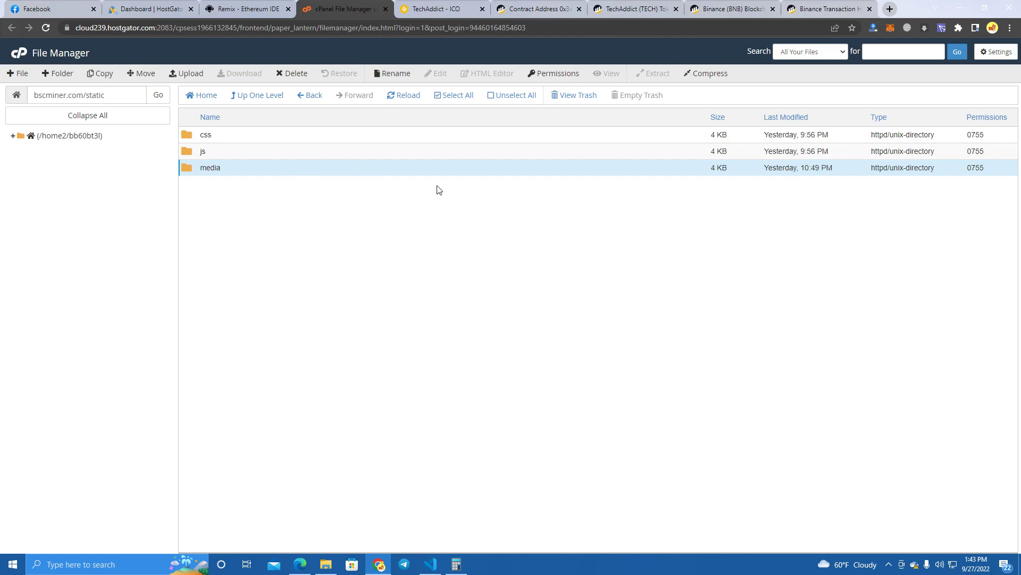
pyautogui.click(436, 8)
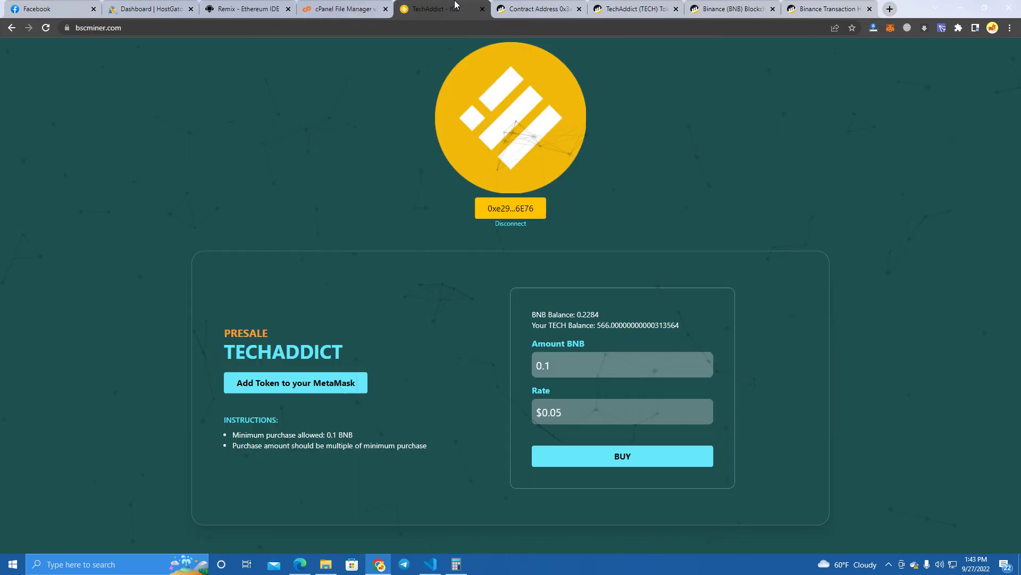
pyautogui.scroll(-3)
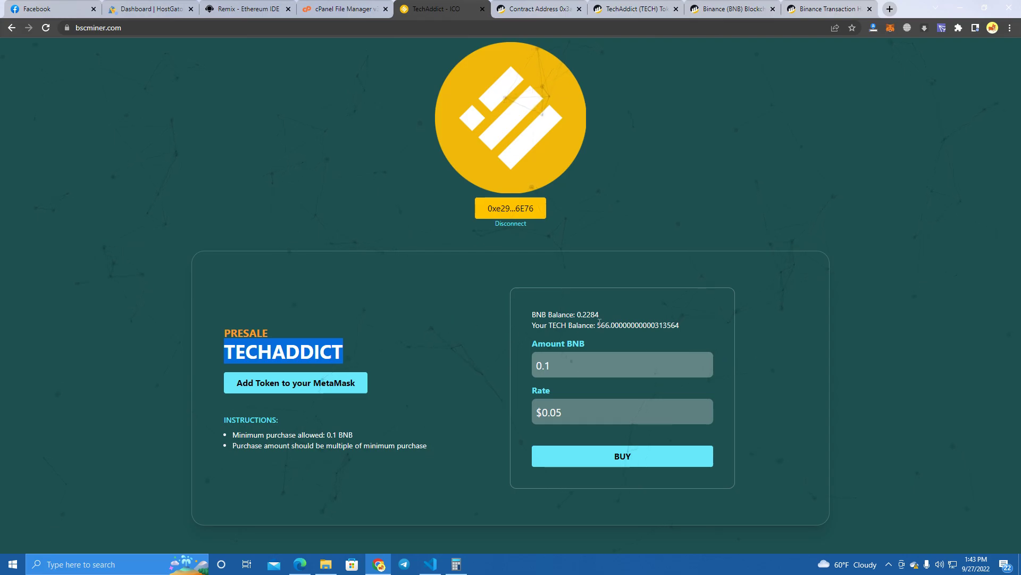
pyautogui.scroll(-3)
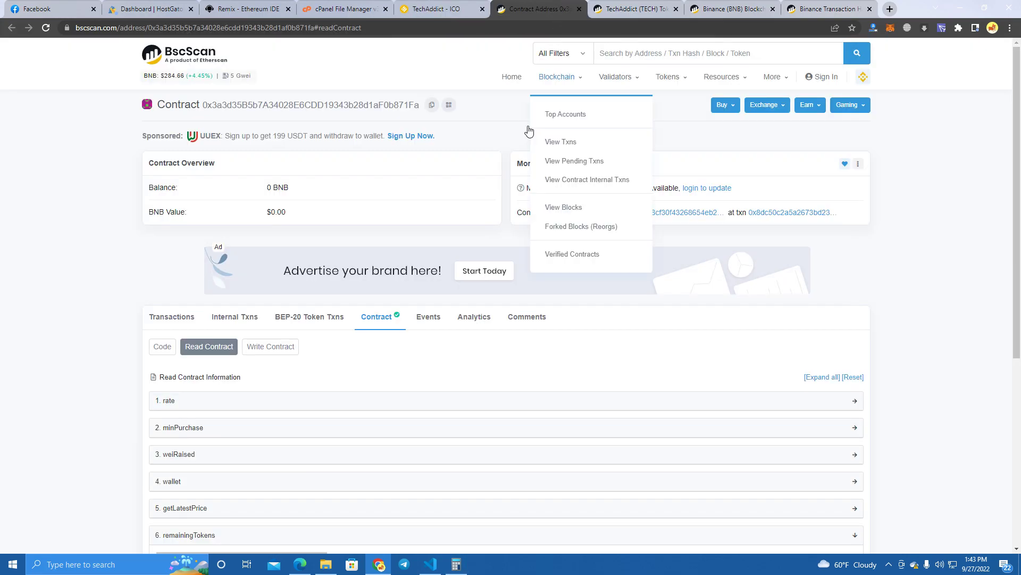
# View the contract's four Transactions, then scroll the verified TechICO source under Code
pyautogui.click(161, 346)
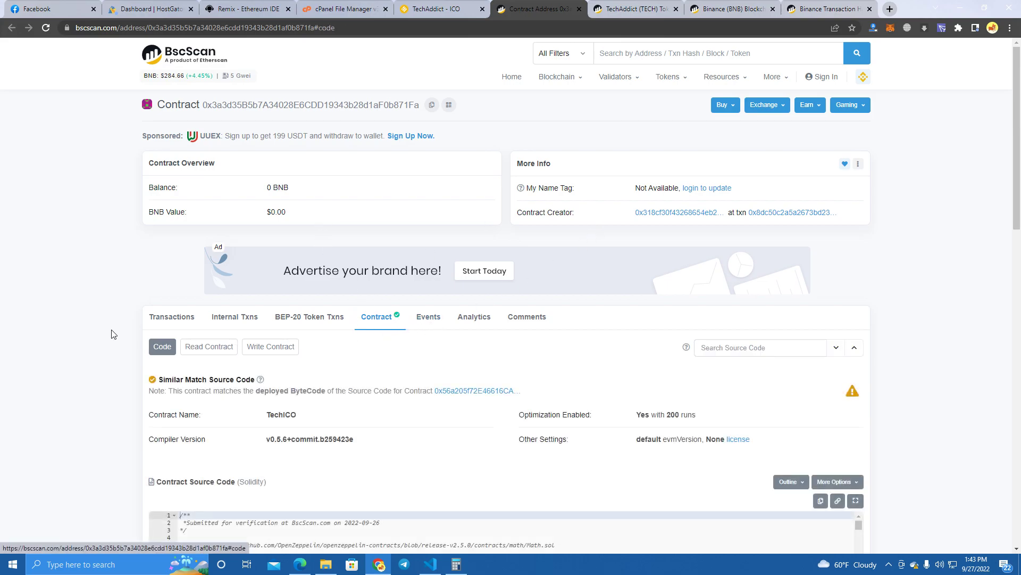
pyautogui.click(171, 317)
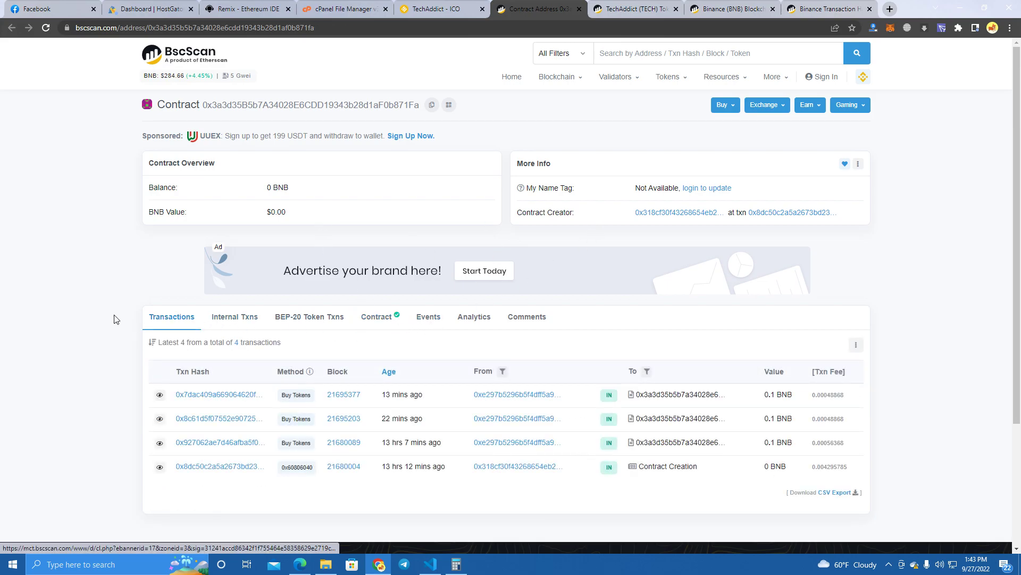
pyautogui.click(376, 317)
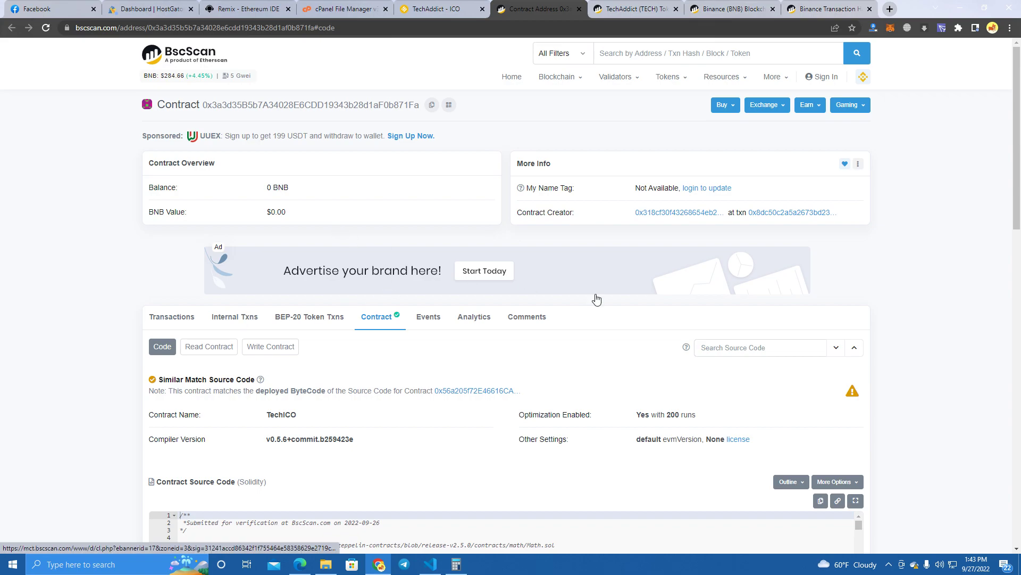
pyautogui.moveTo(561, 269)
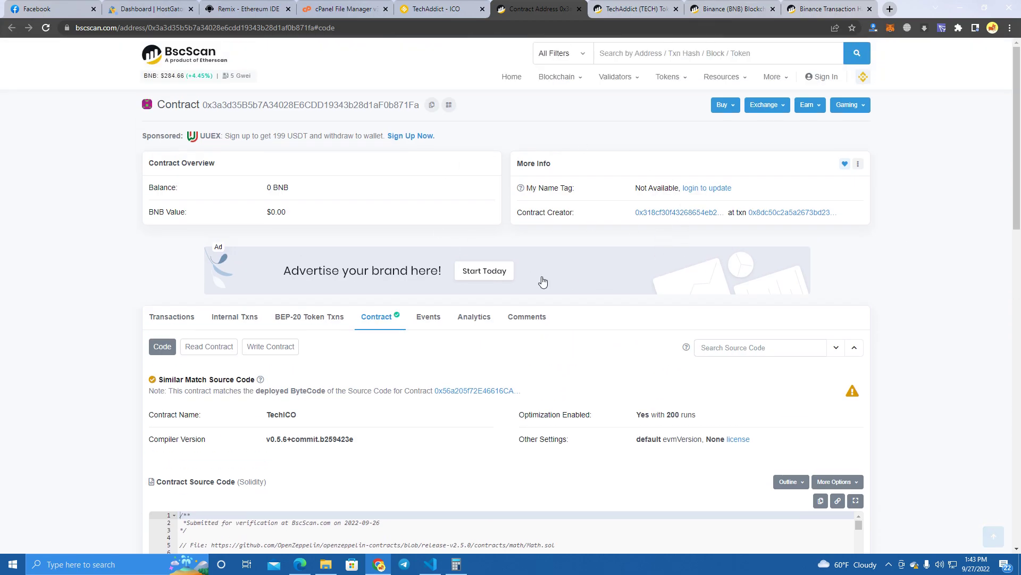
pyautogui.scroll(-3)
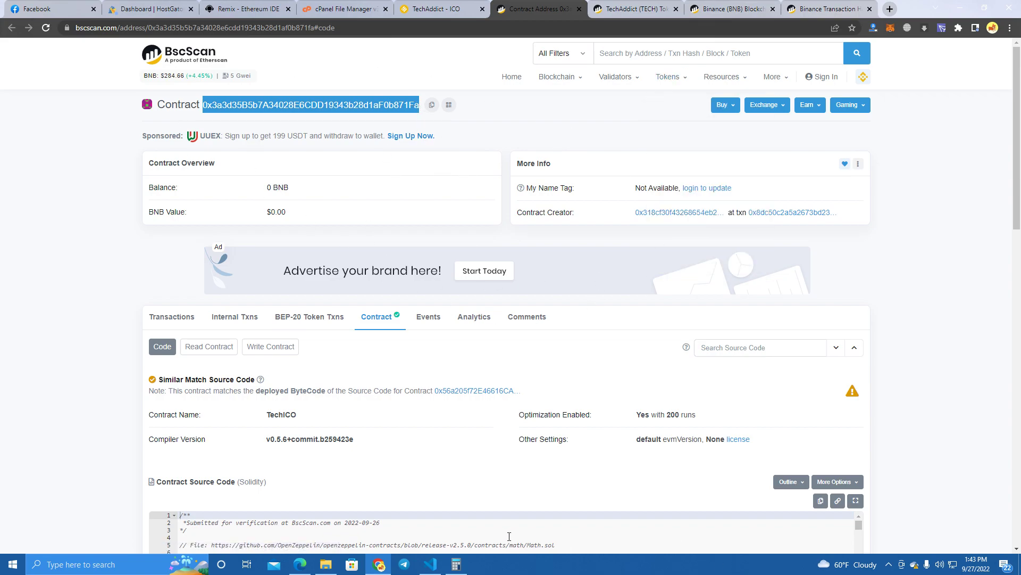
pyautogui.moveTo(574, 229)
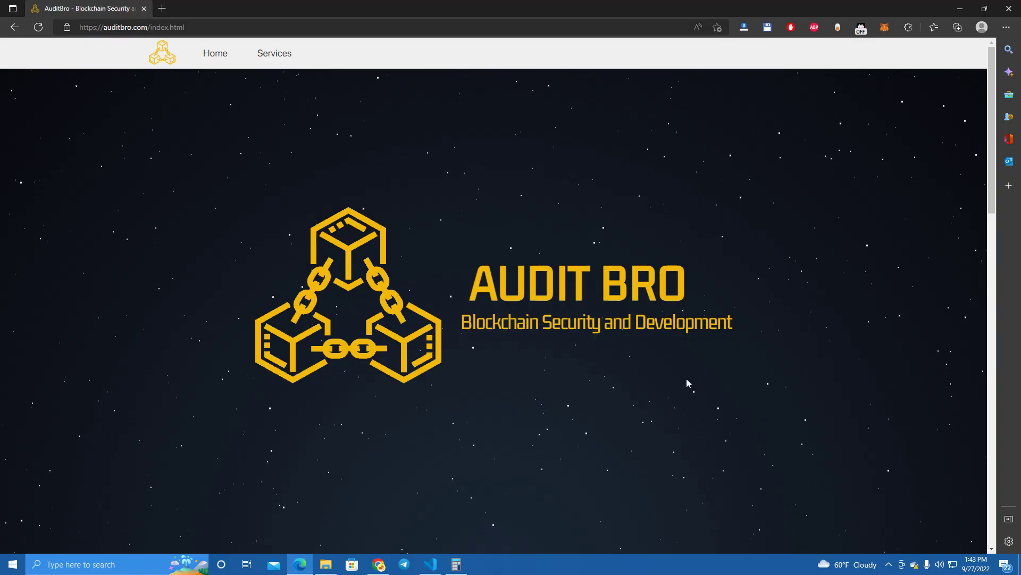
# Scroll through auditbro.com's services and audits sections, then bring Chrome's BscScan page back
pyautogui.scroll(-3)
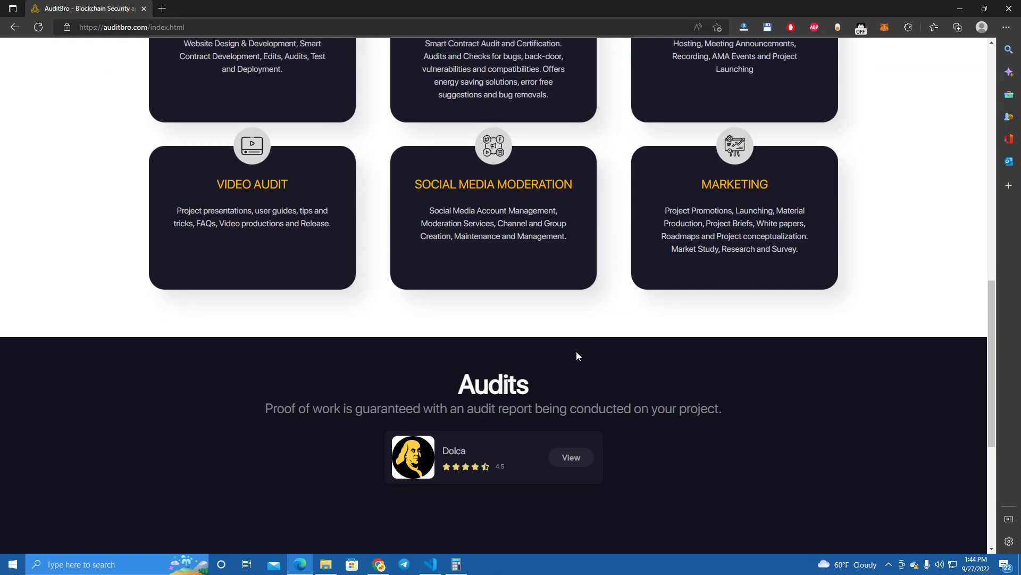
pyautogui.scroll(-3)
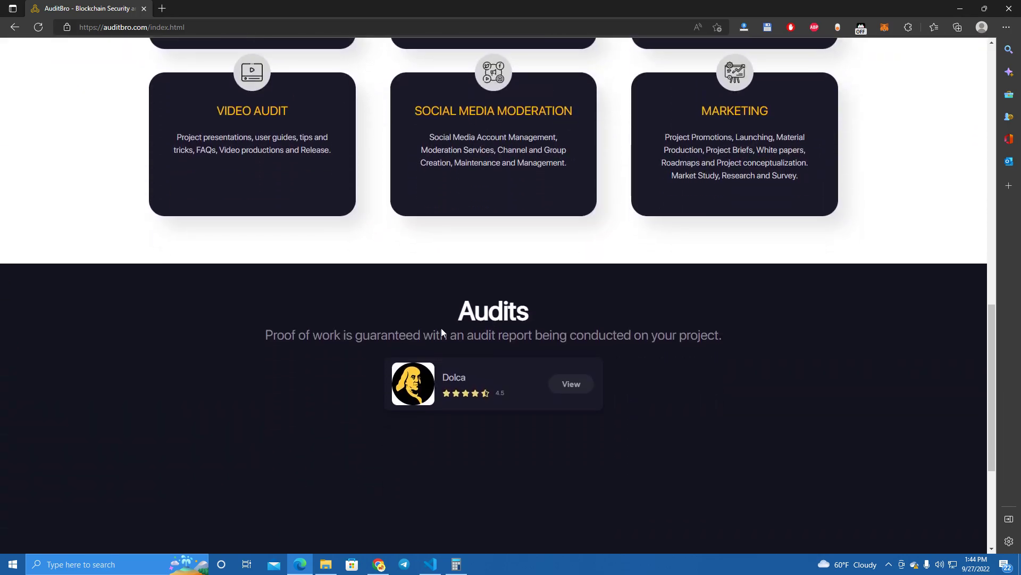
pyautogui.scroll(-3)
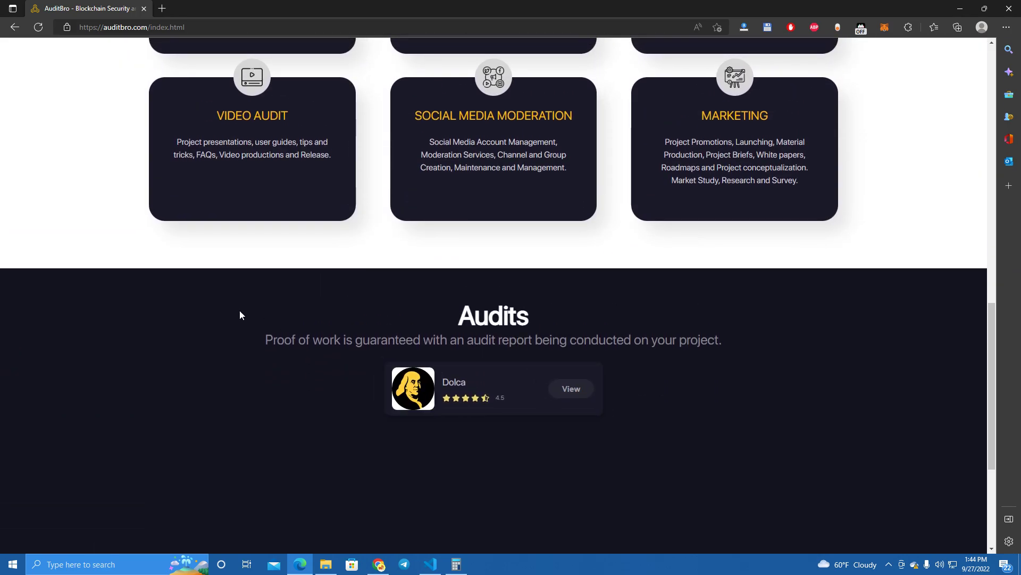
pyautogui.moveTo(481, 393)
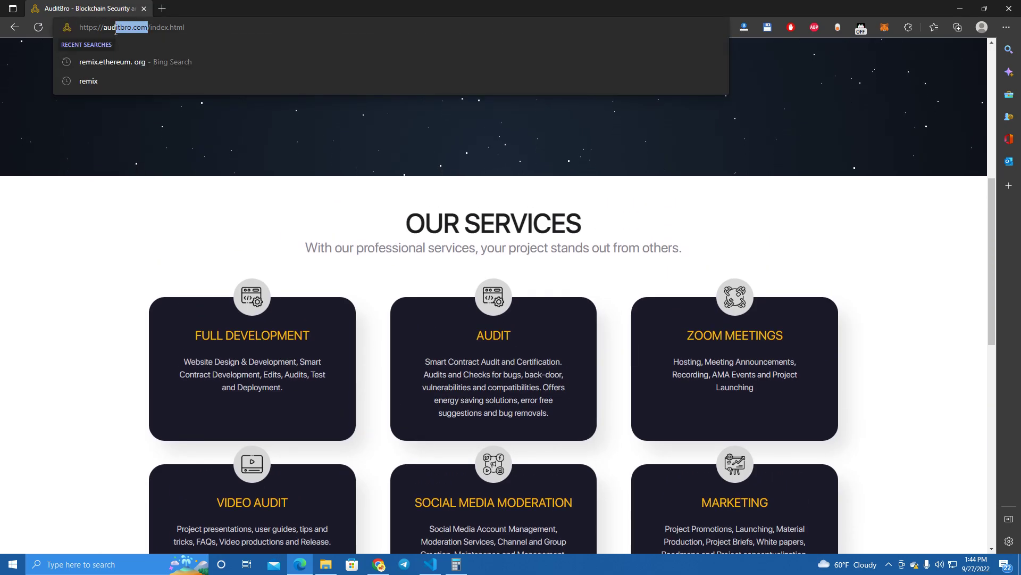
pyautogui.scroll(-3)
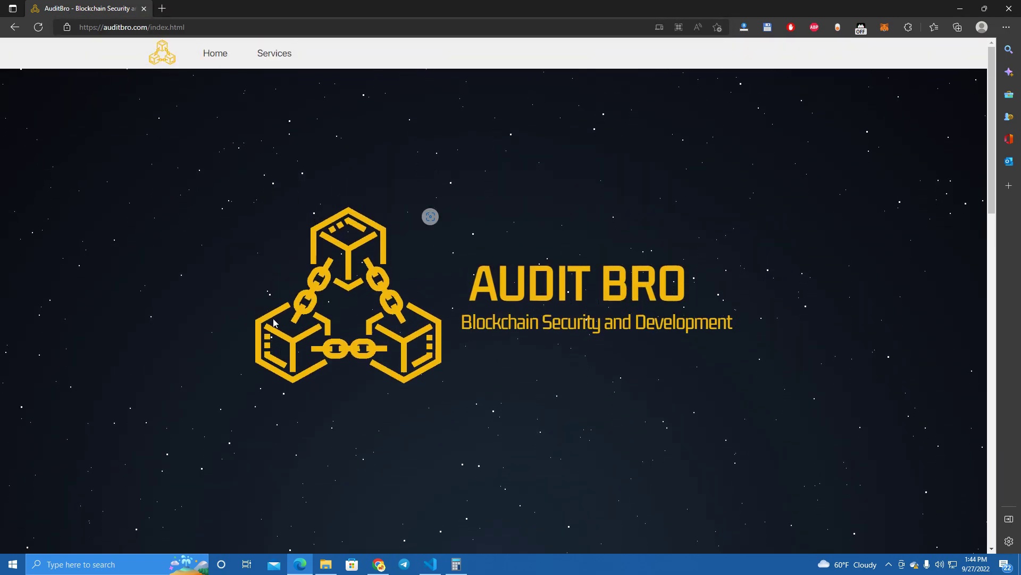
pyautogui.scroll(-3)
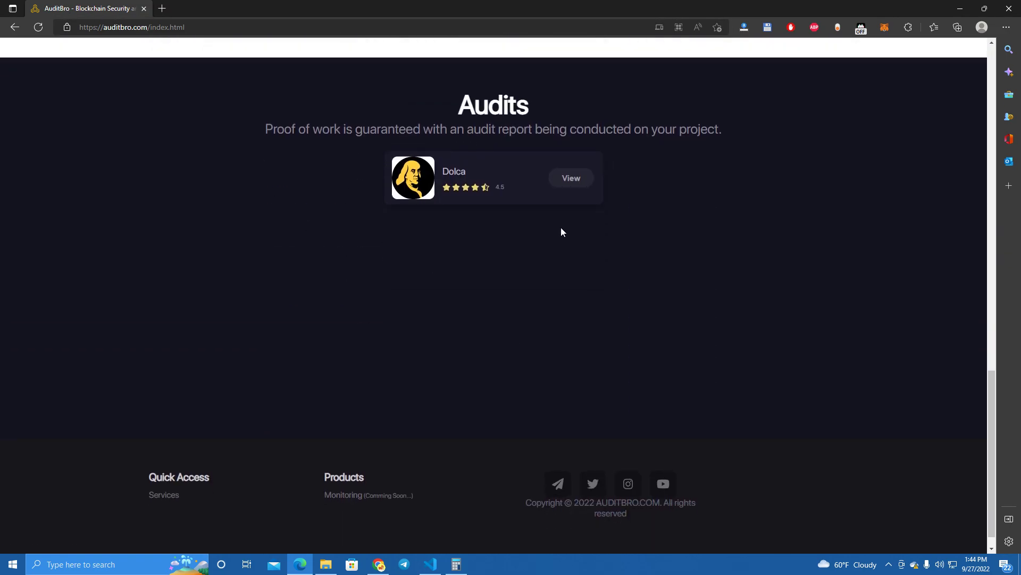
pyautogui.scroll(3)
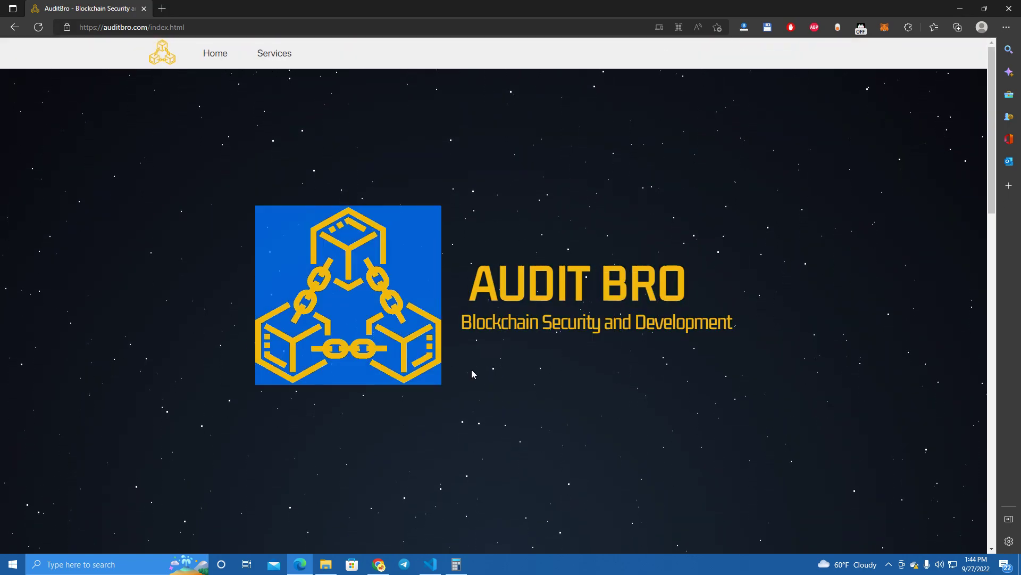
pyautogui.scroll(-3)
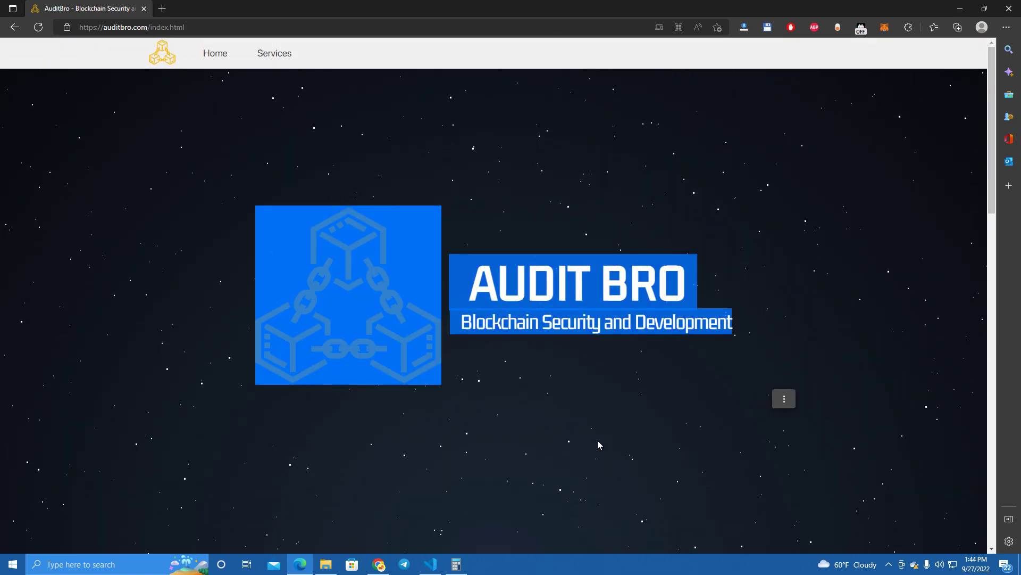
pyautogui.scroll(-3)
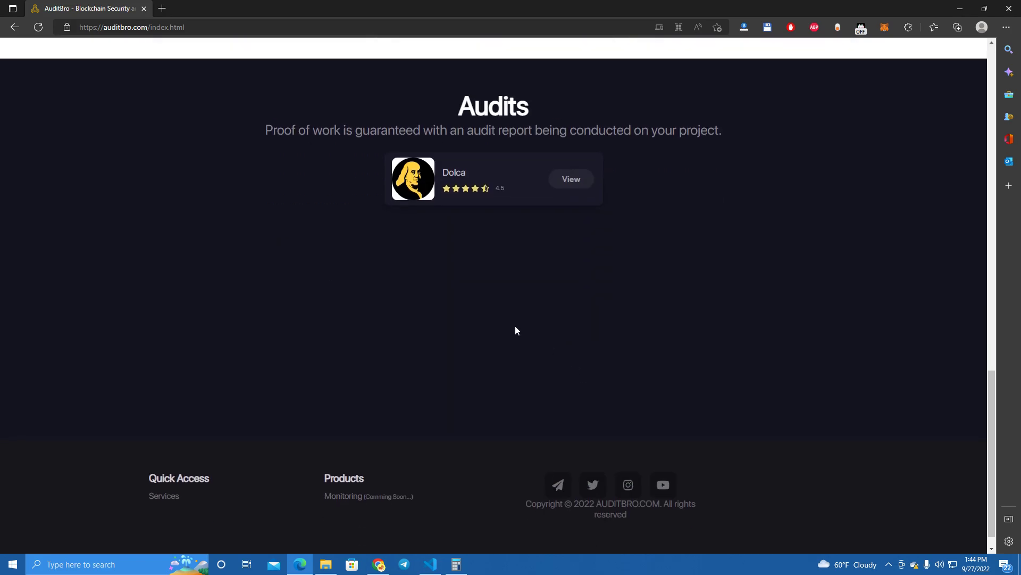
pyautogui.scroll(3)
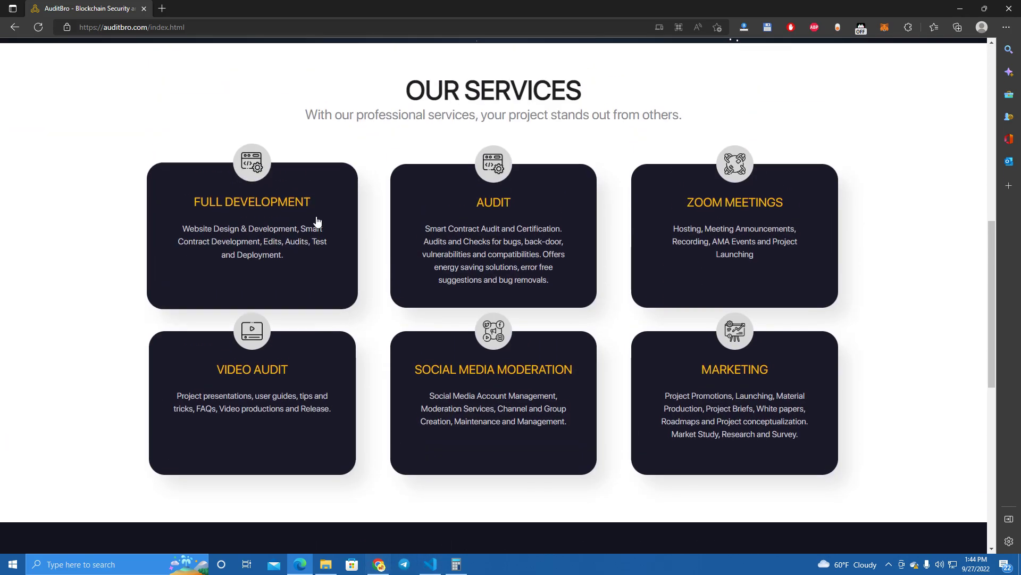
pyautogui.click(537, 9)
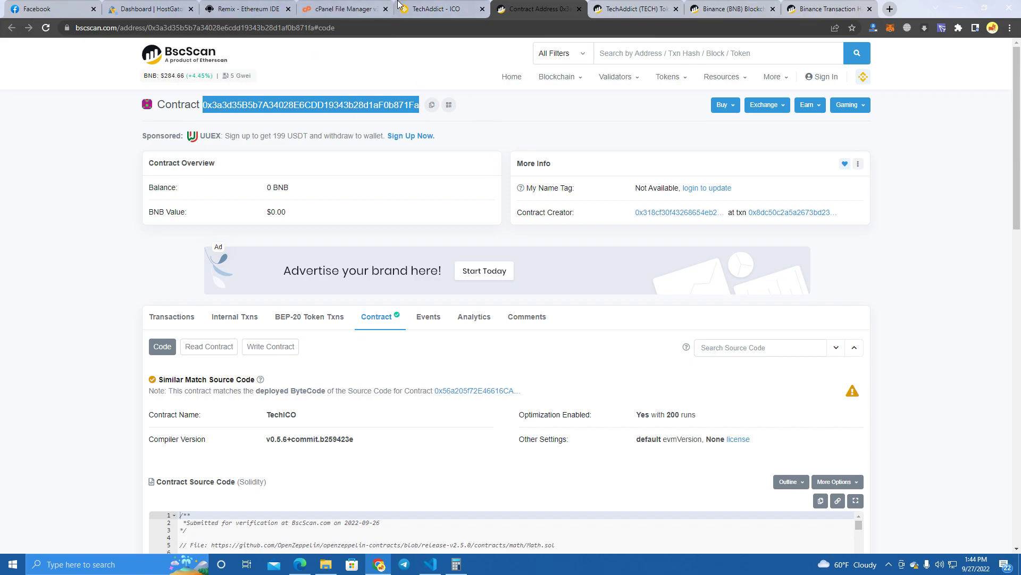
# Show the TechAddict - ICO tab with 0.2284 BNB and 566 TECH balances
pyautogui.click(440, 9)
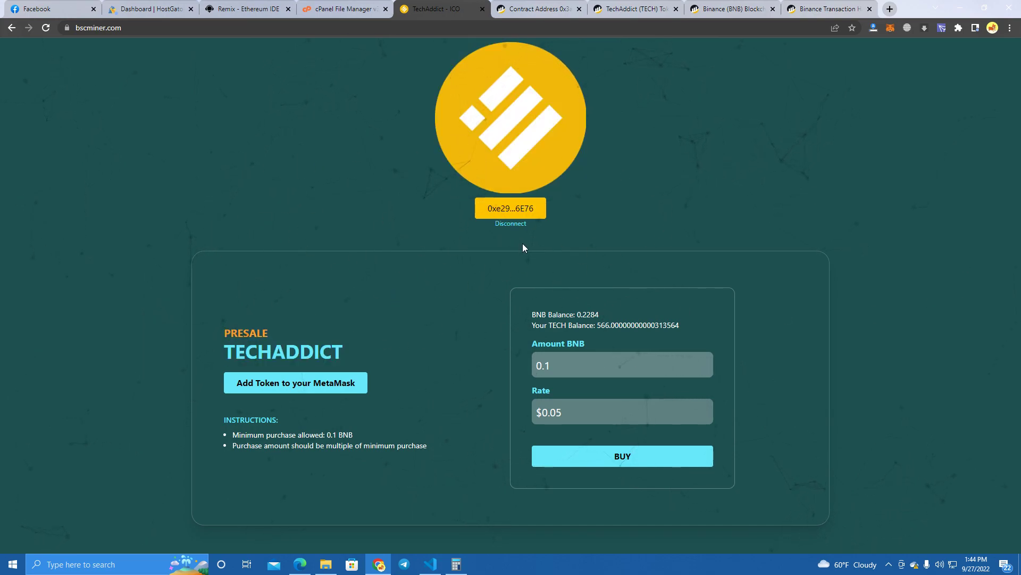
pyautogui.moveTo(510, 202)
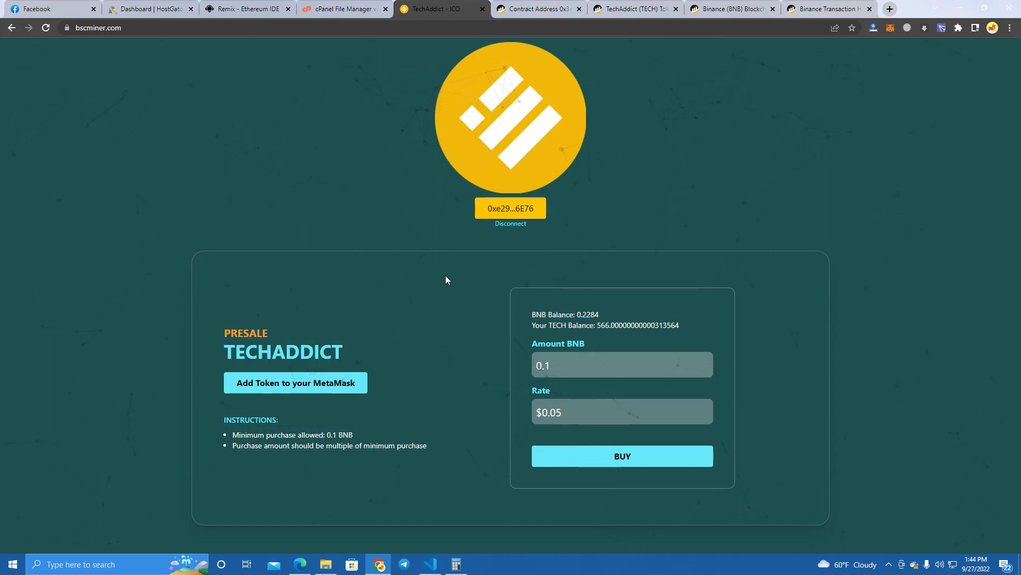
pyautogui.moveTo(897, 319)
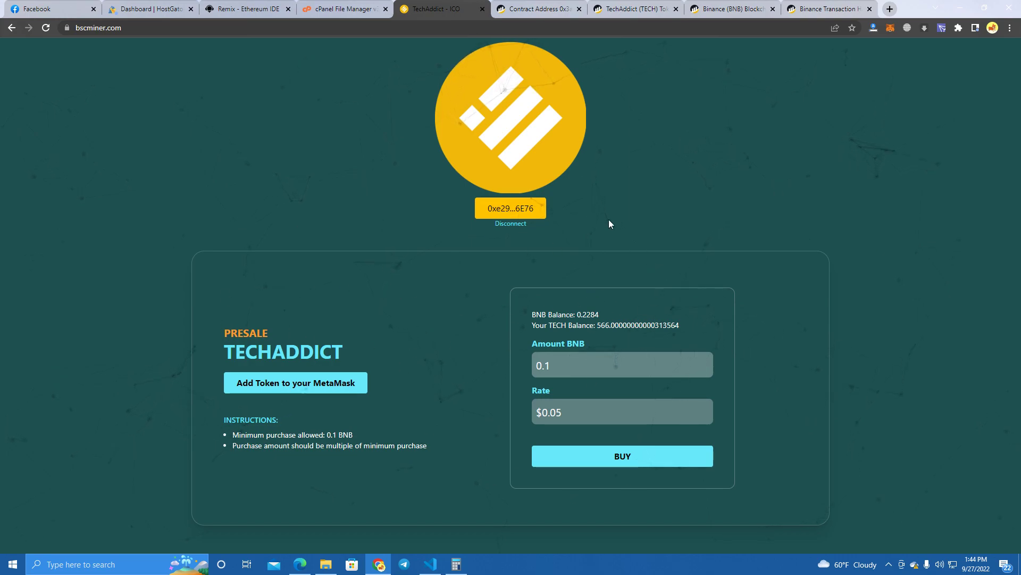
pyautogui.moveTo(351, 330)
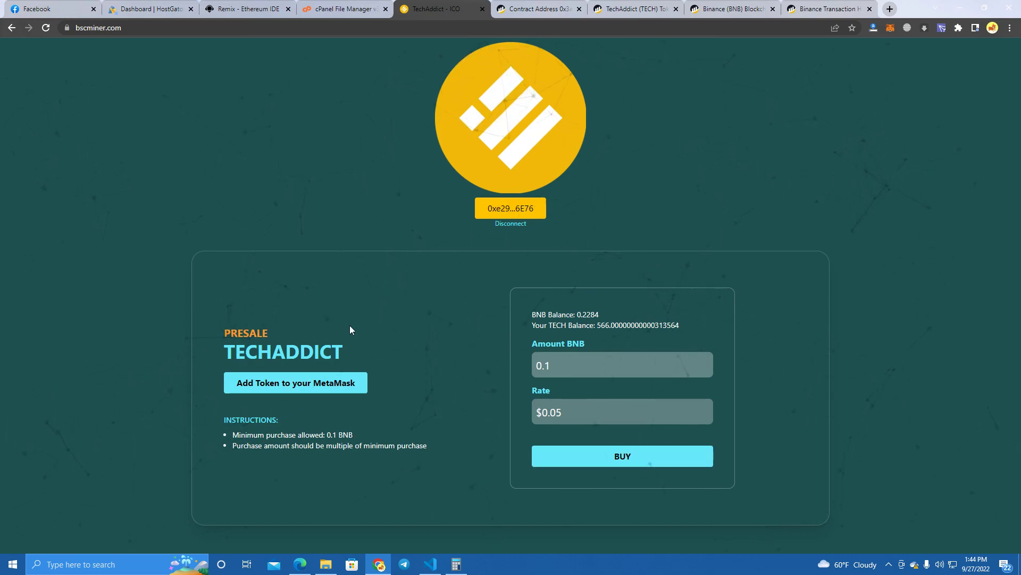
pyautogui.moveTo(426, 358)
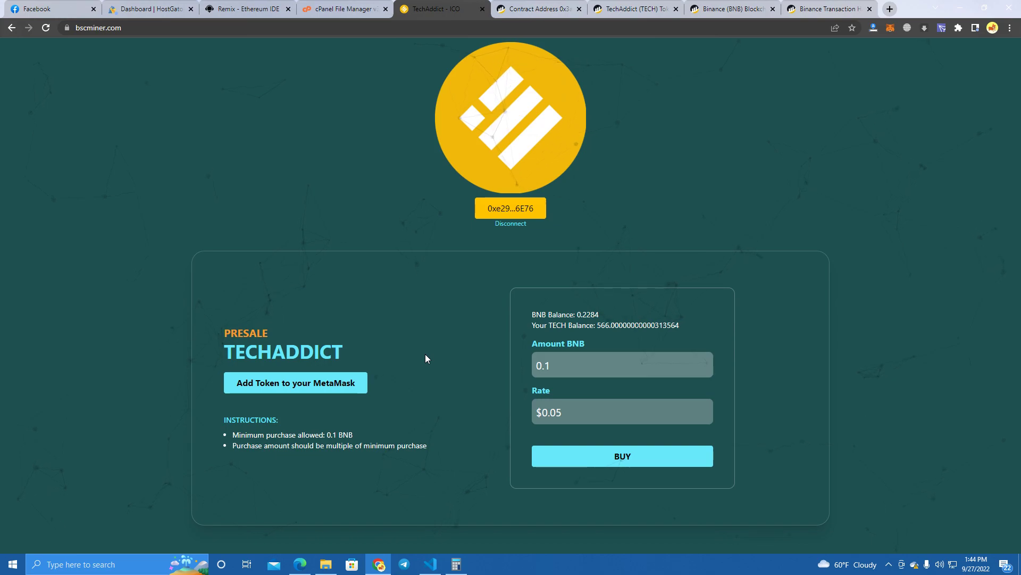